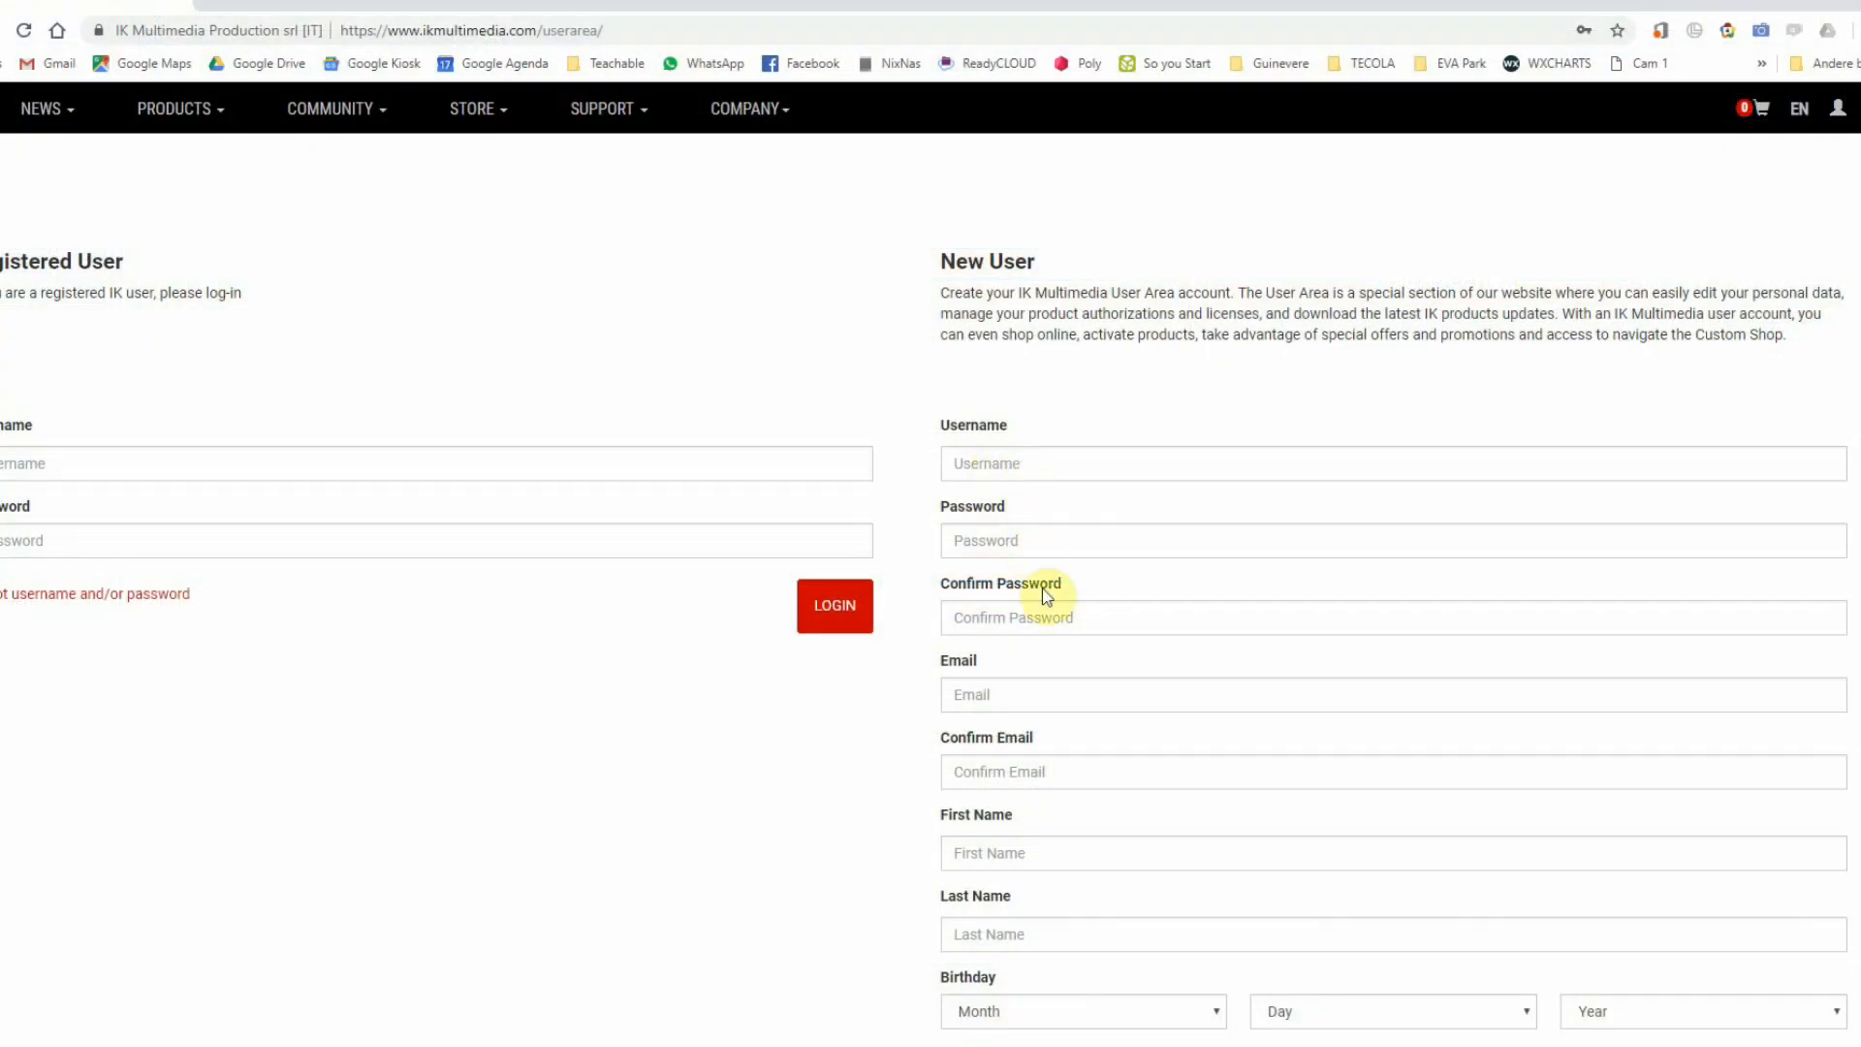
# Step: Via Products > Software, download Syntronik Free v.1.2 for Windows from its download page
pyautogui.scroll(-3)
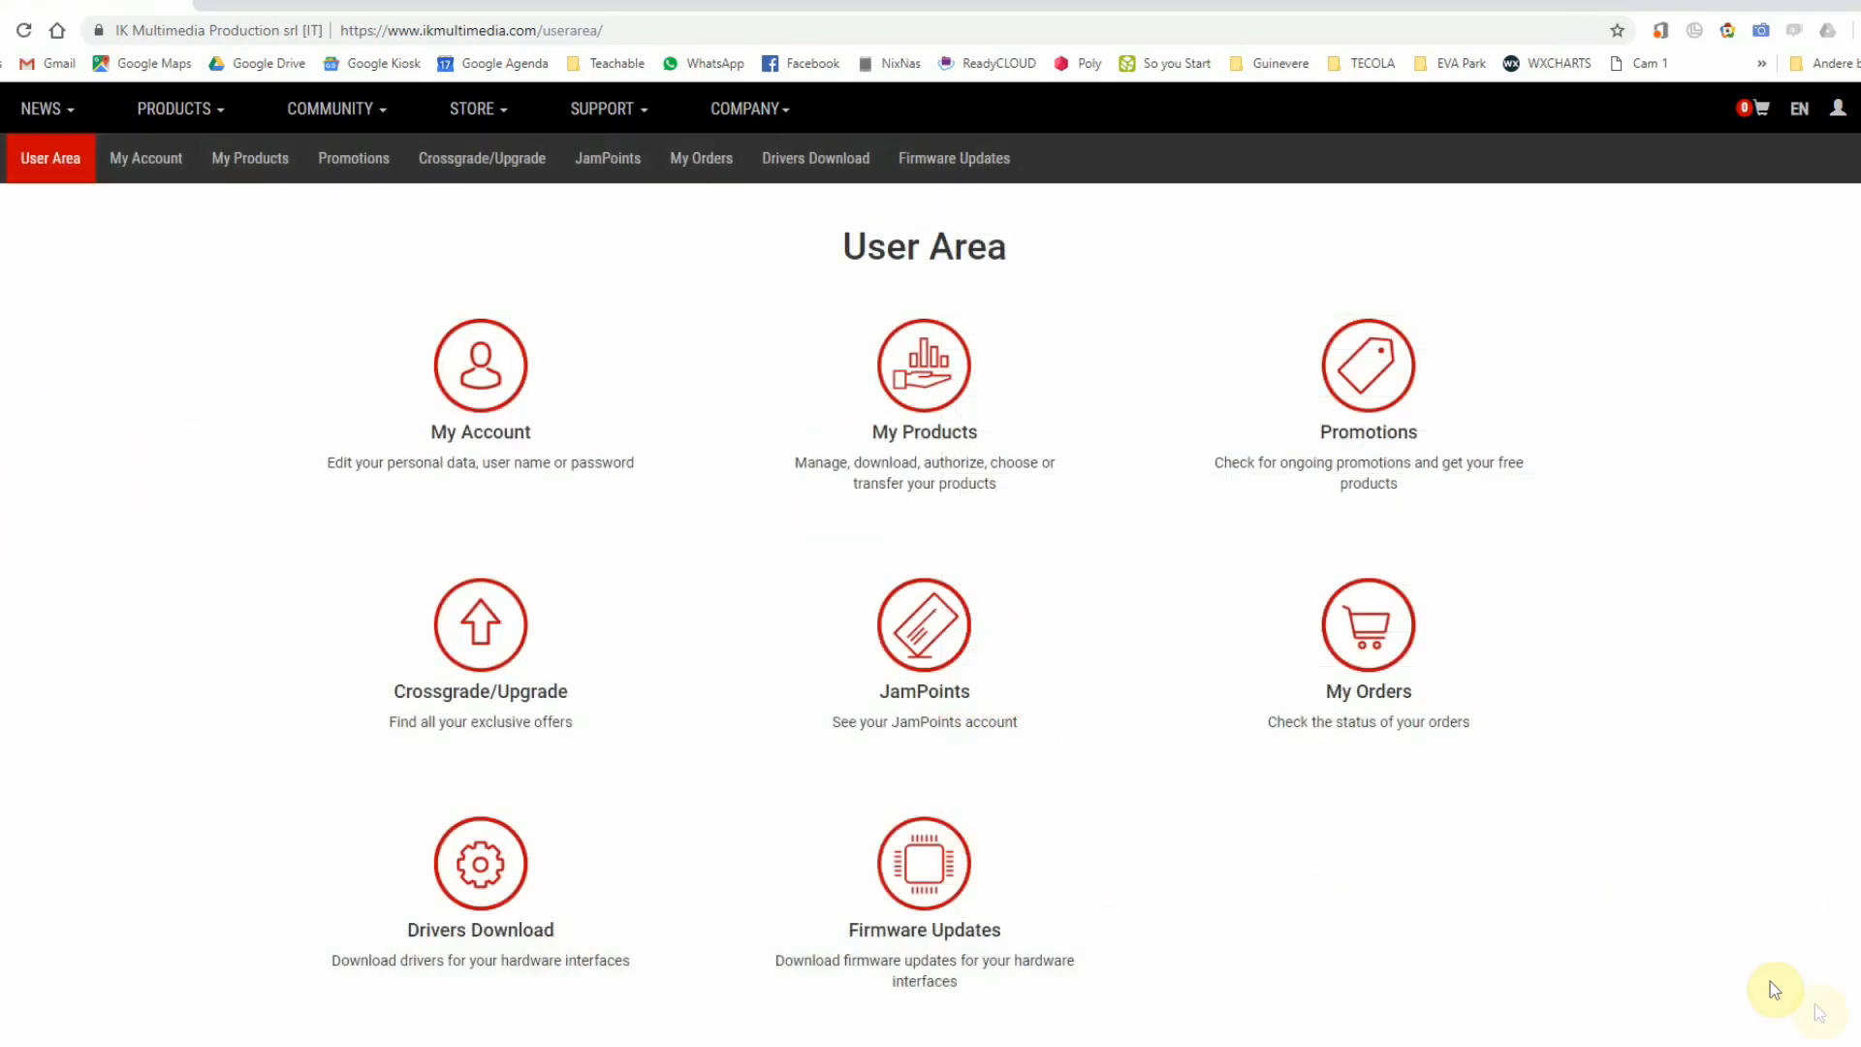
pyautogui.click(178, 108)
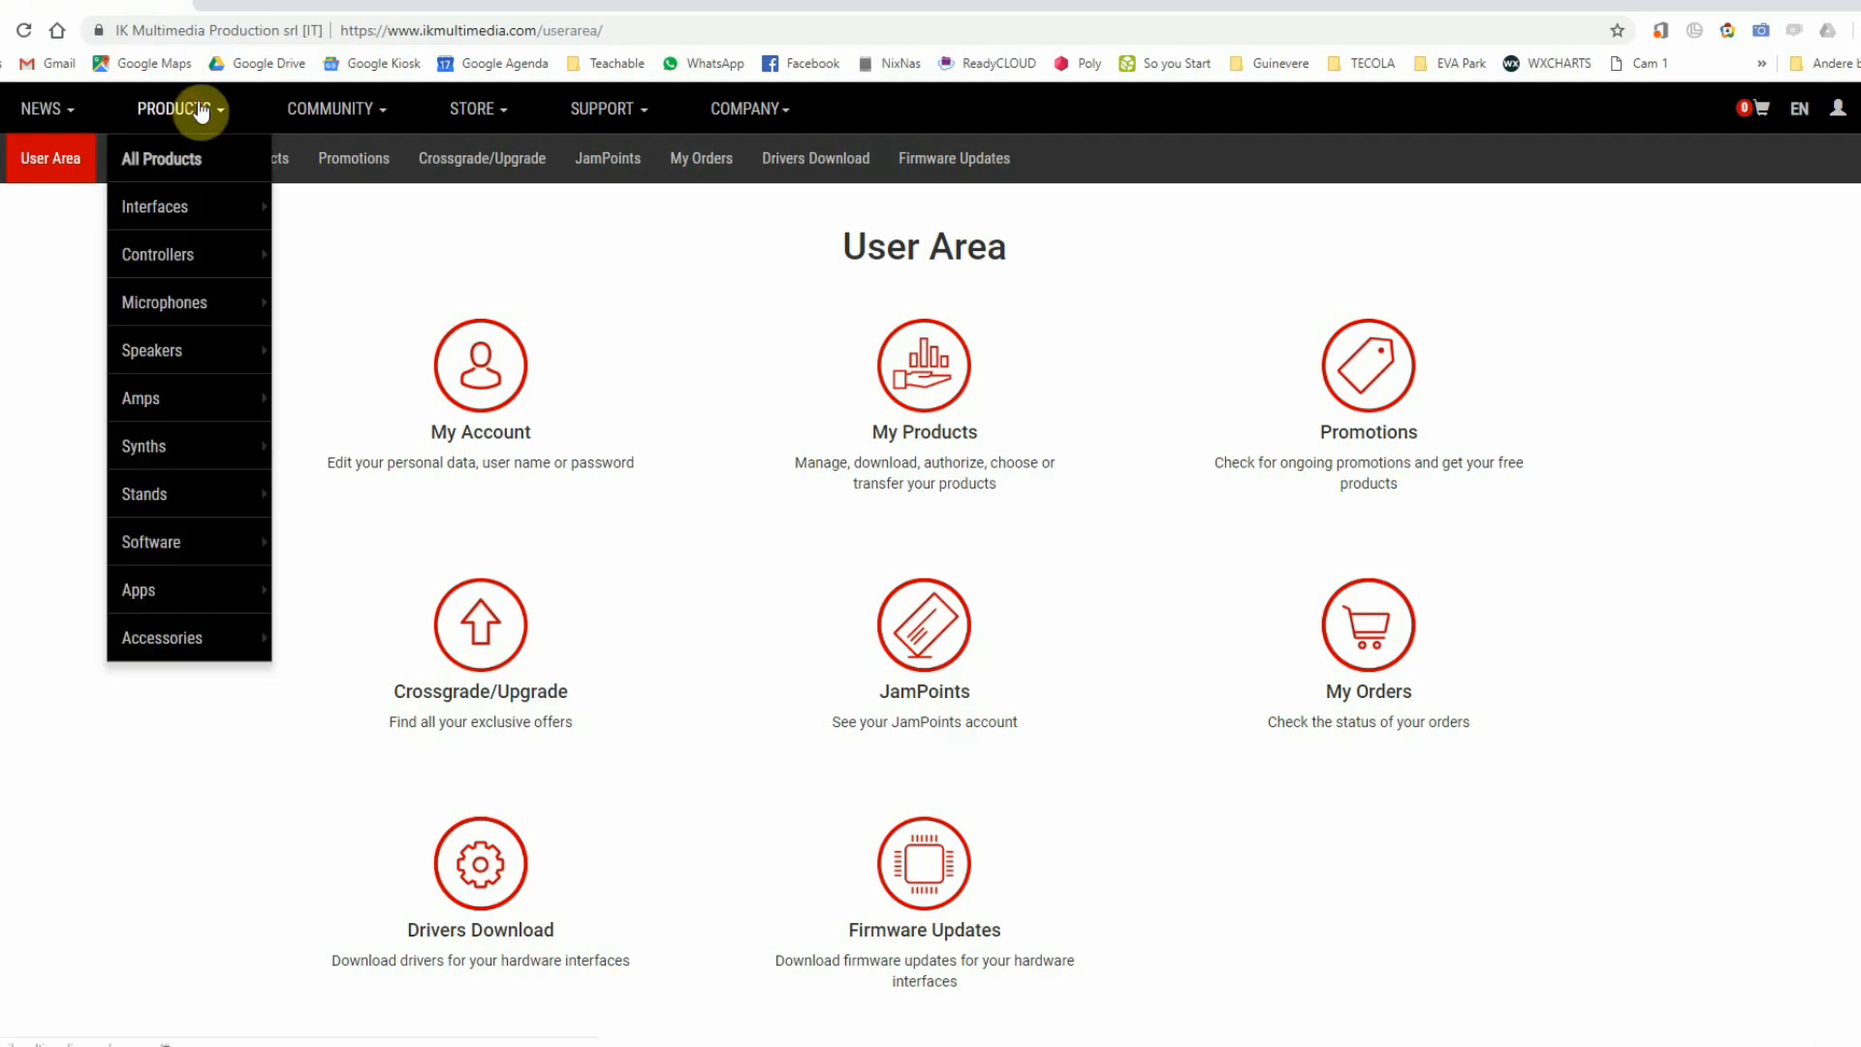
pyautogui.moveTo(151, 540)
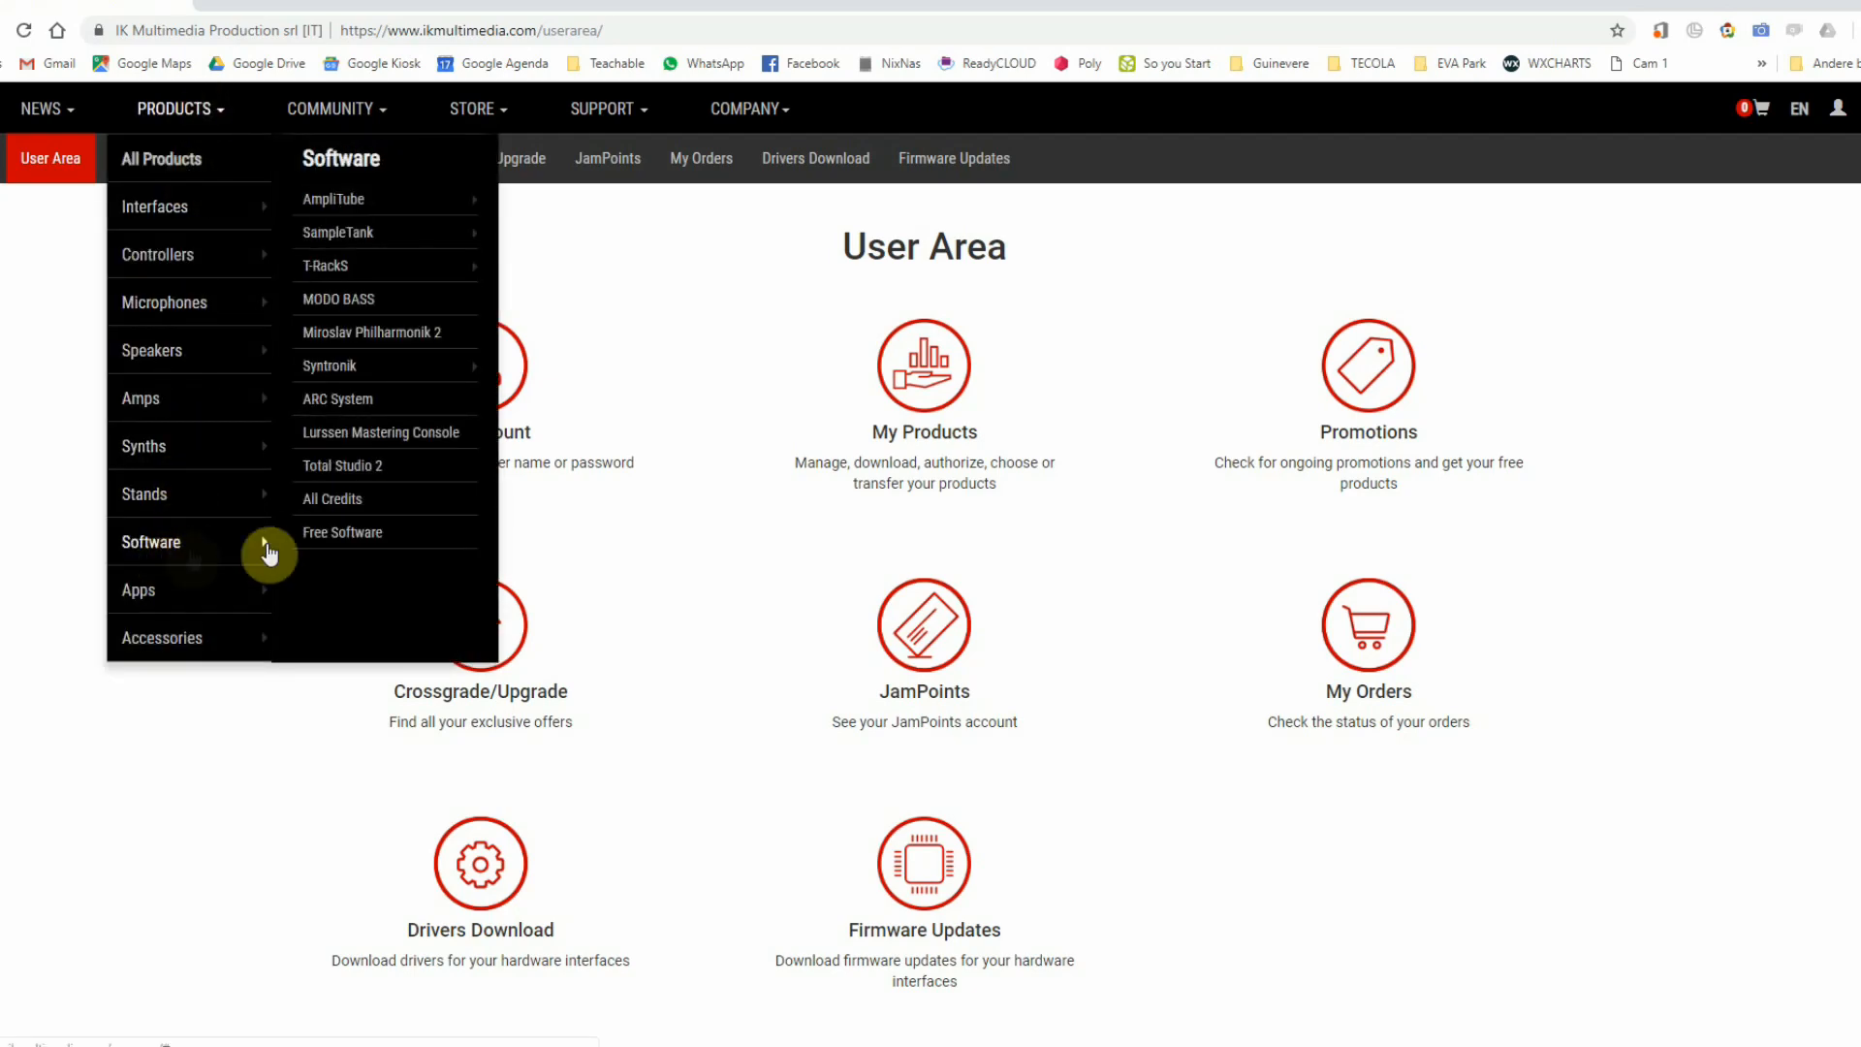
pyautogui.click(342, 532)
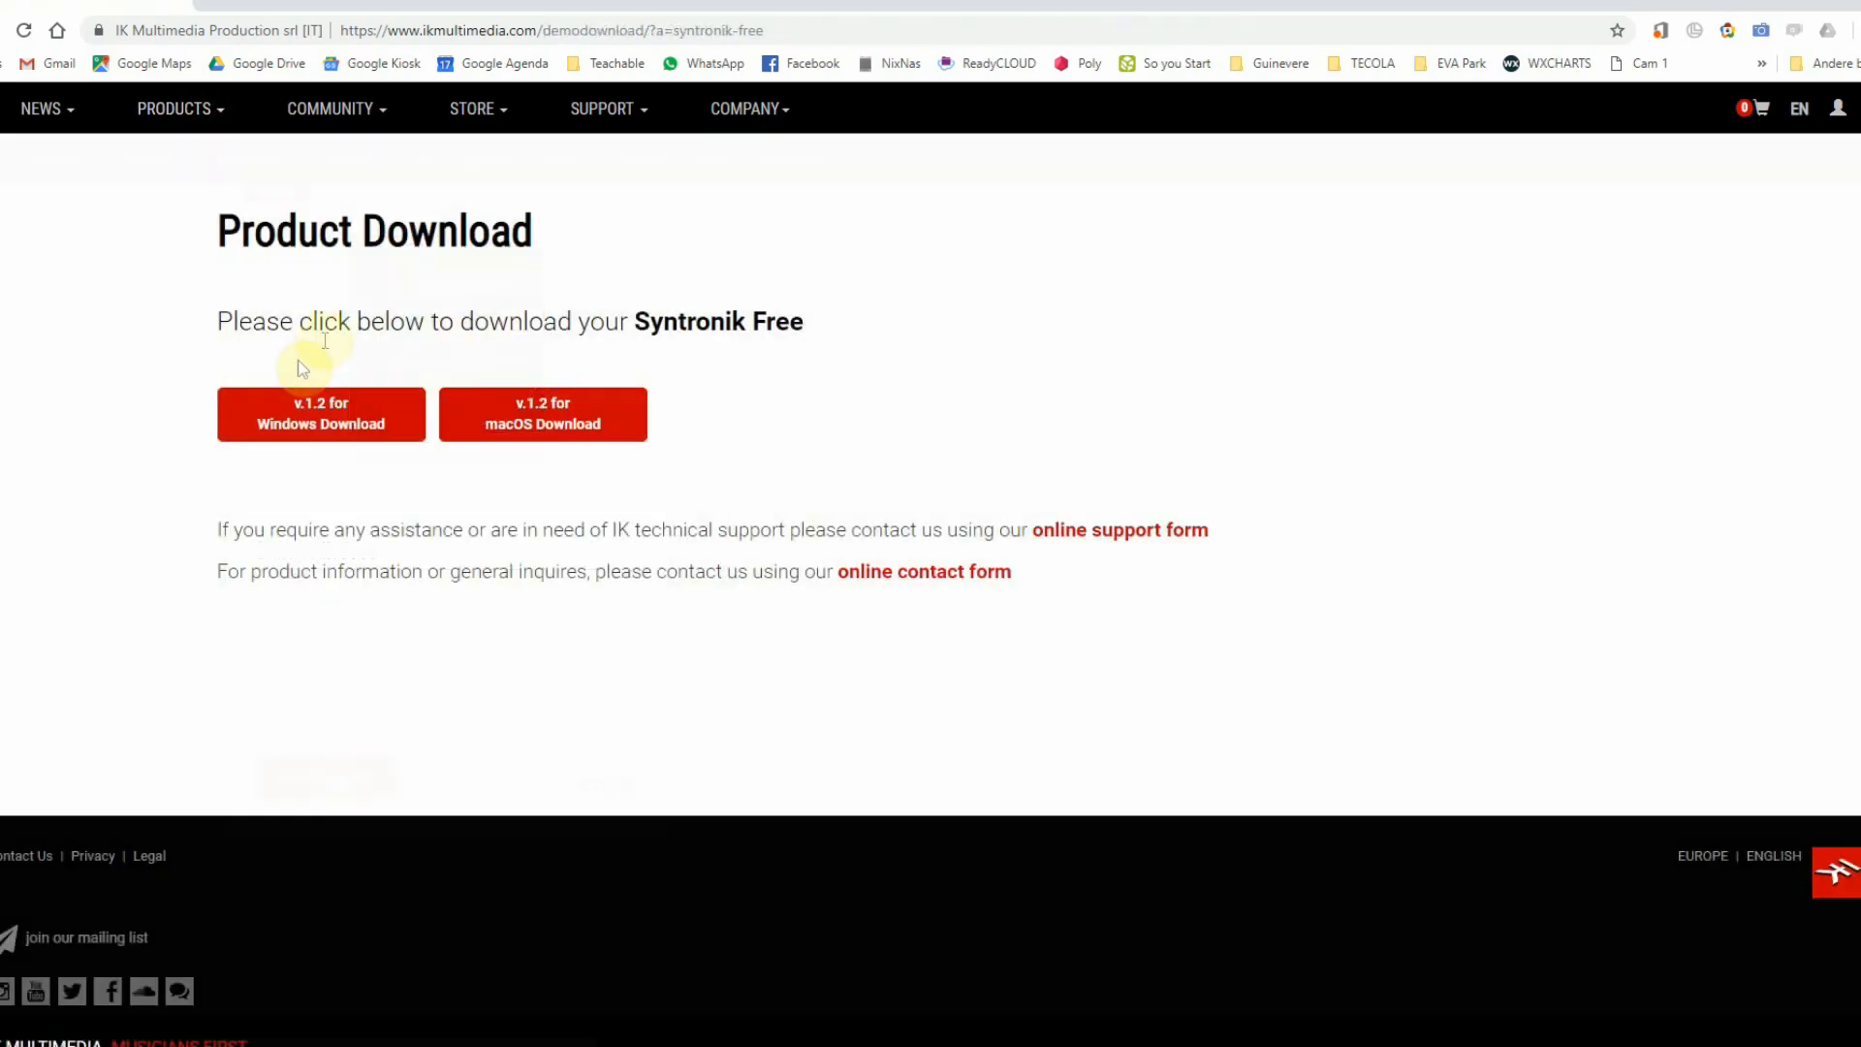
pyautogui.click(321, 413)
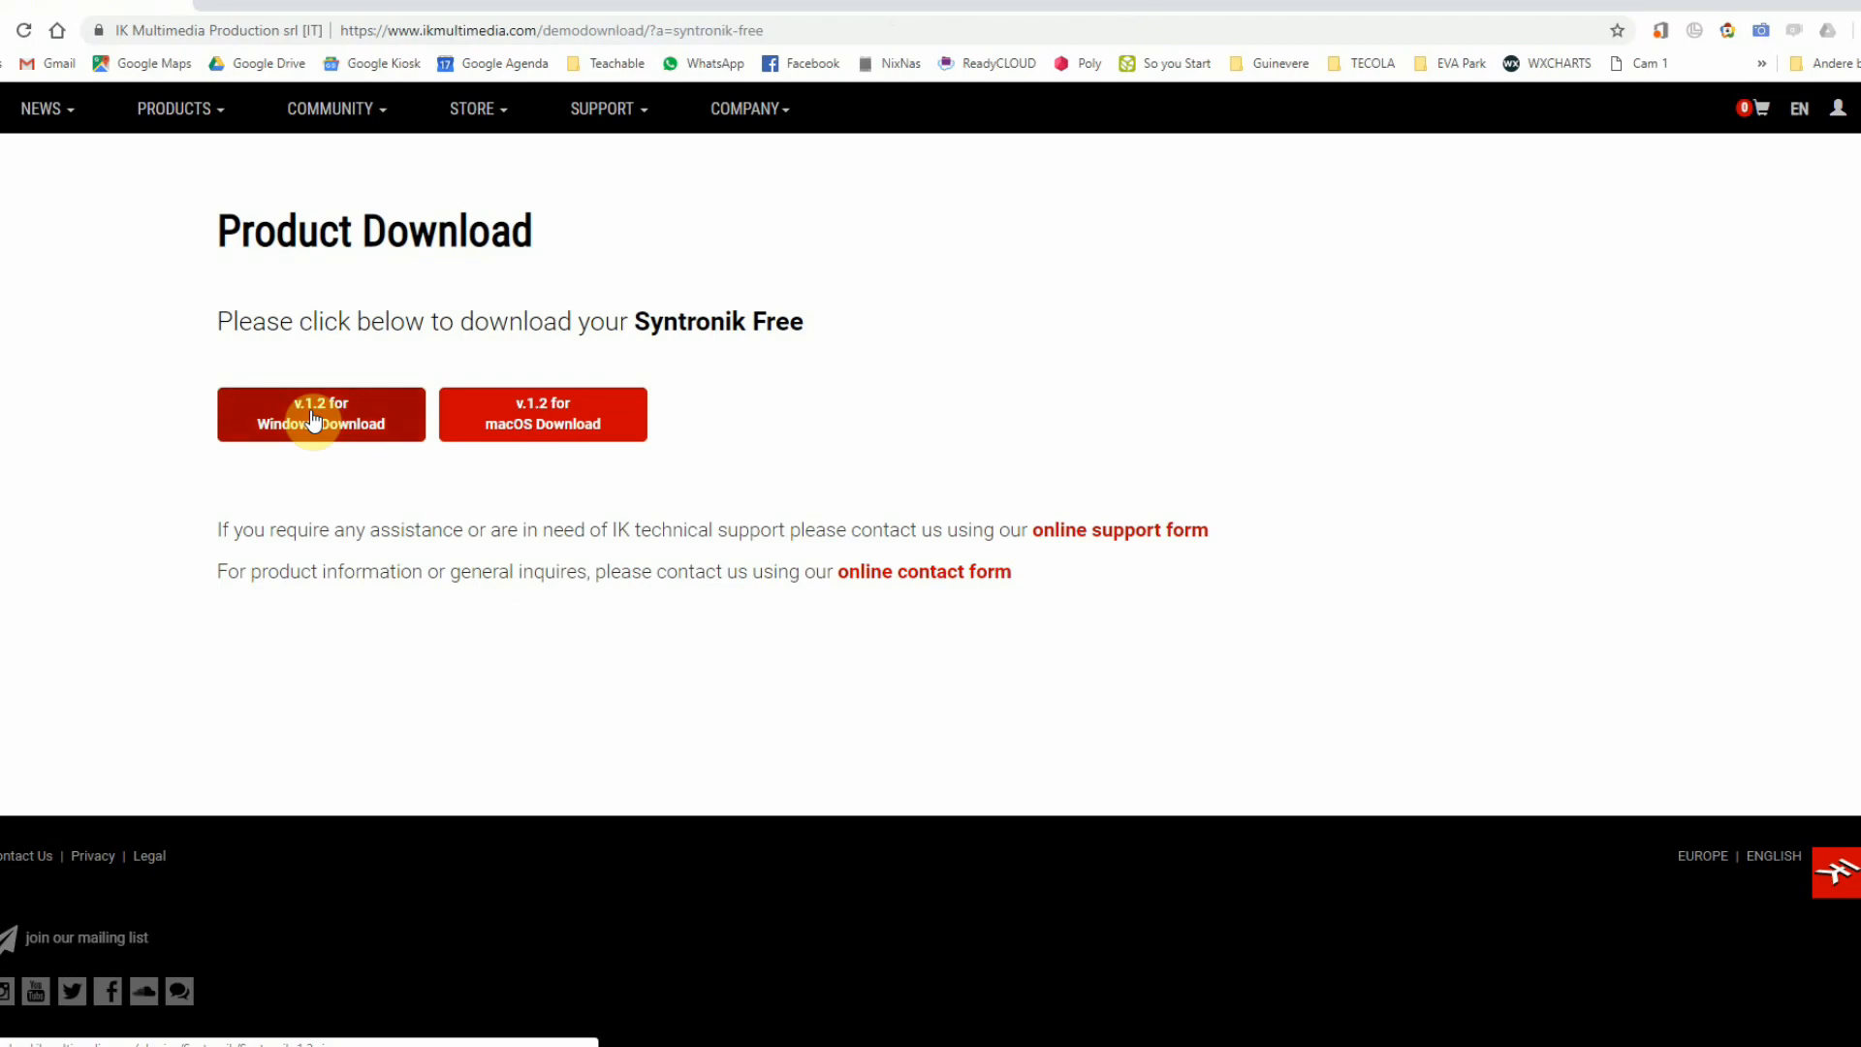
pyautogui.click(321, 414)
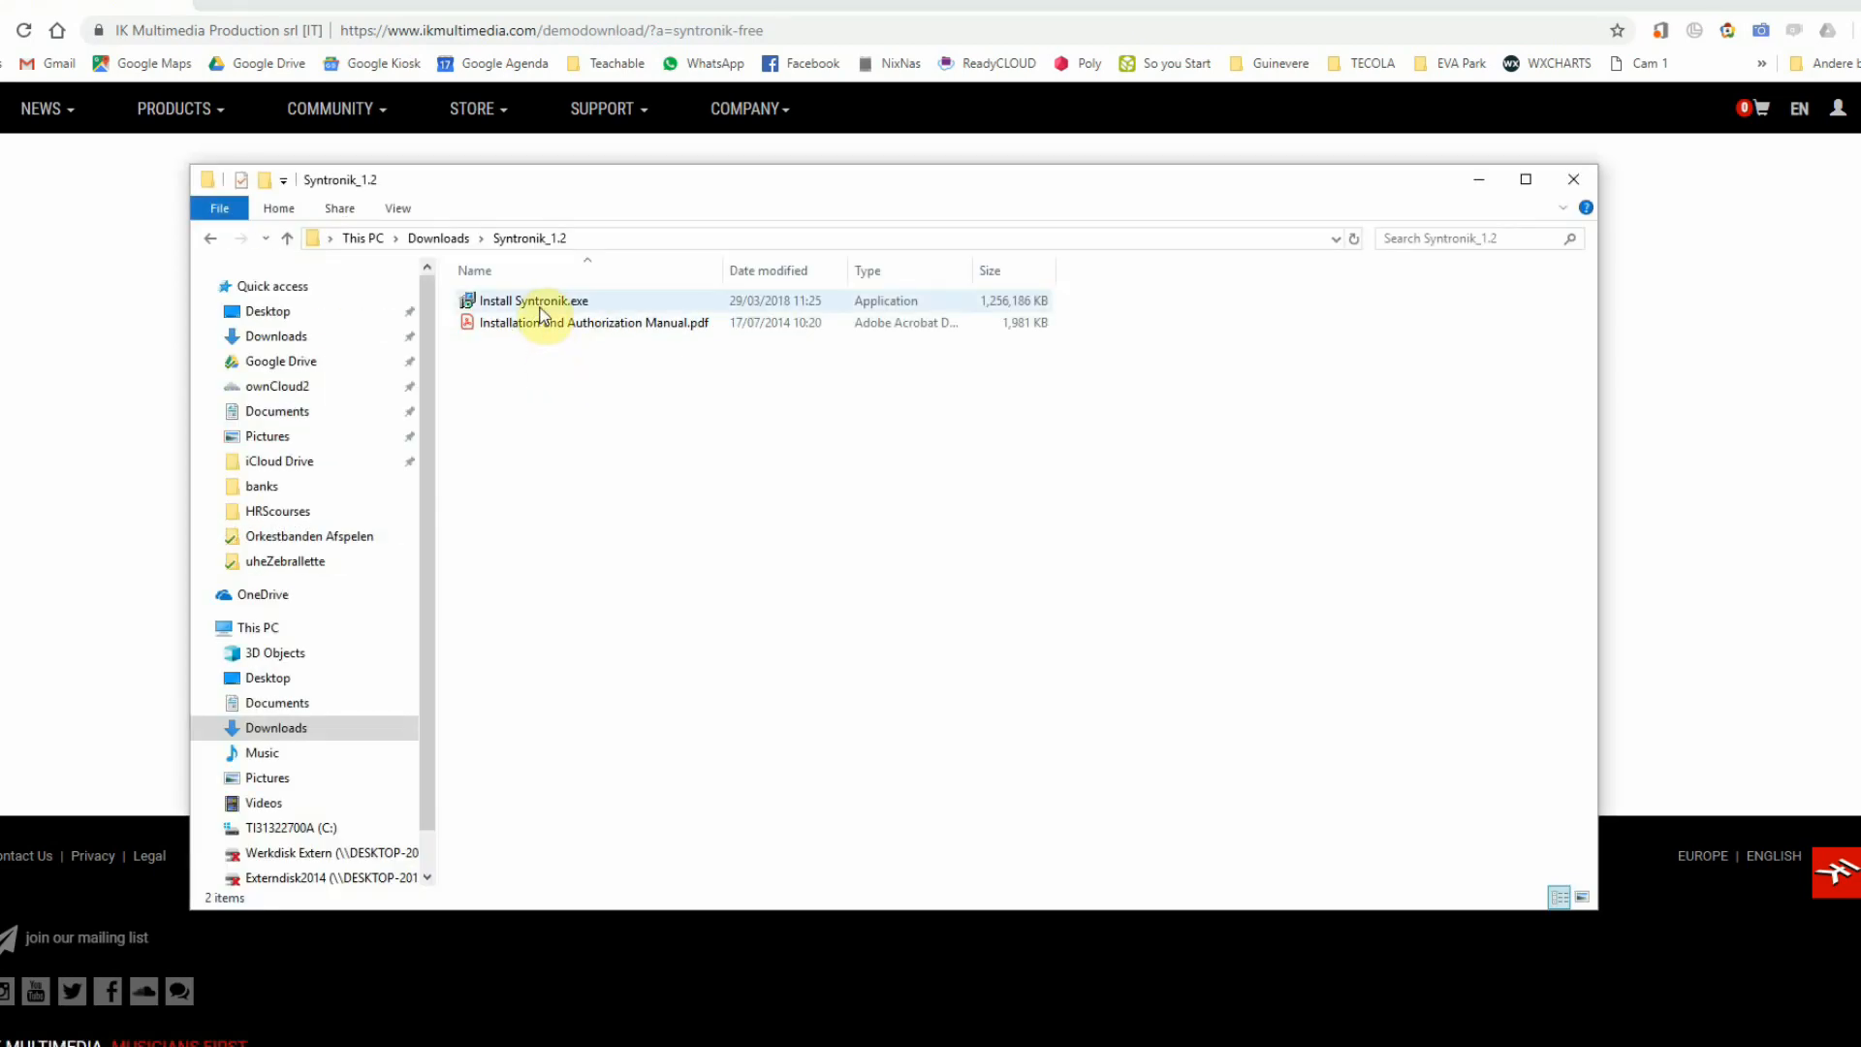
# Step: Run Install Syntronik.exe with VST, VST3 and Standalone and default plugin folders
pyautogui.doubleClick(532, 300)
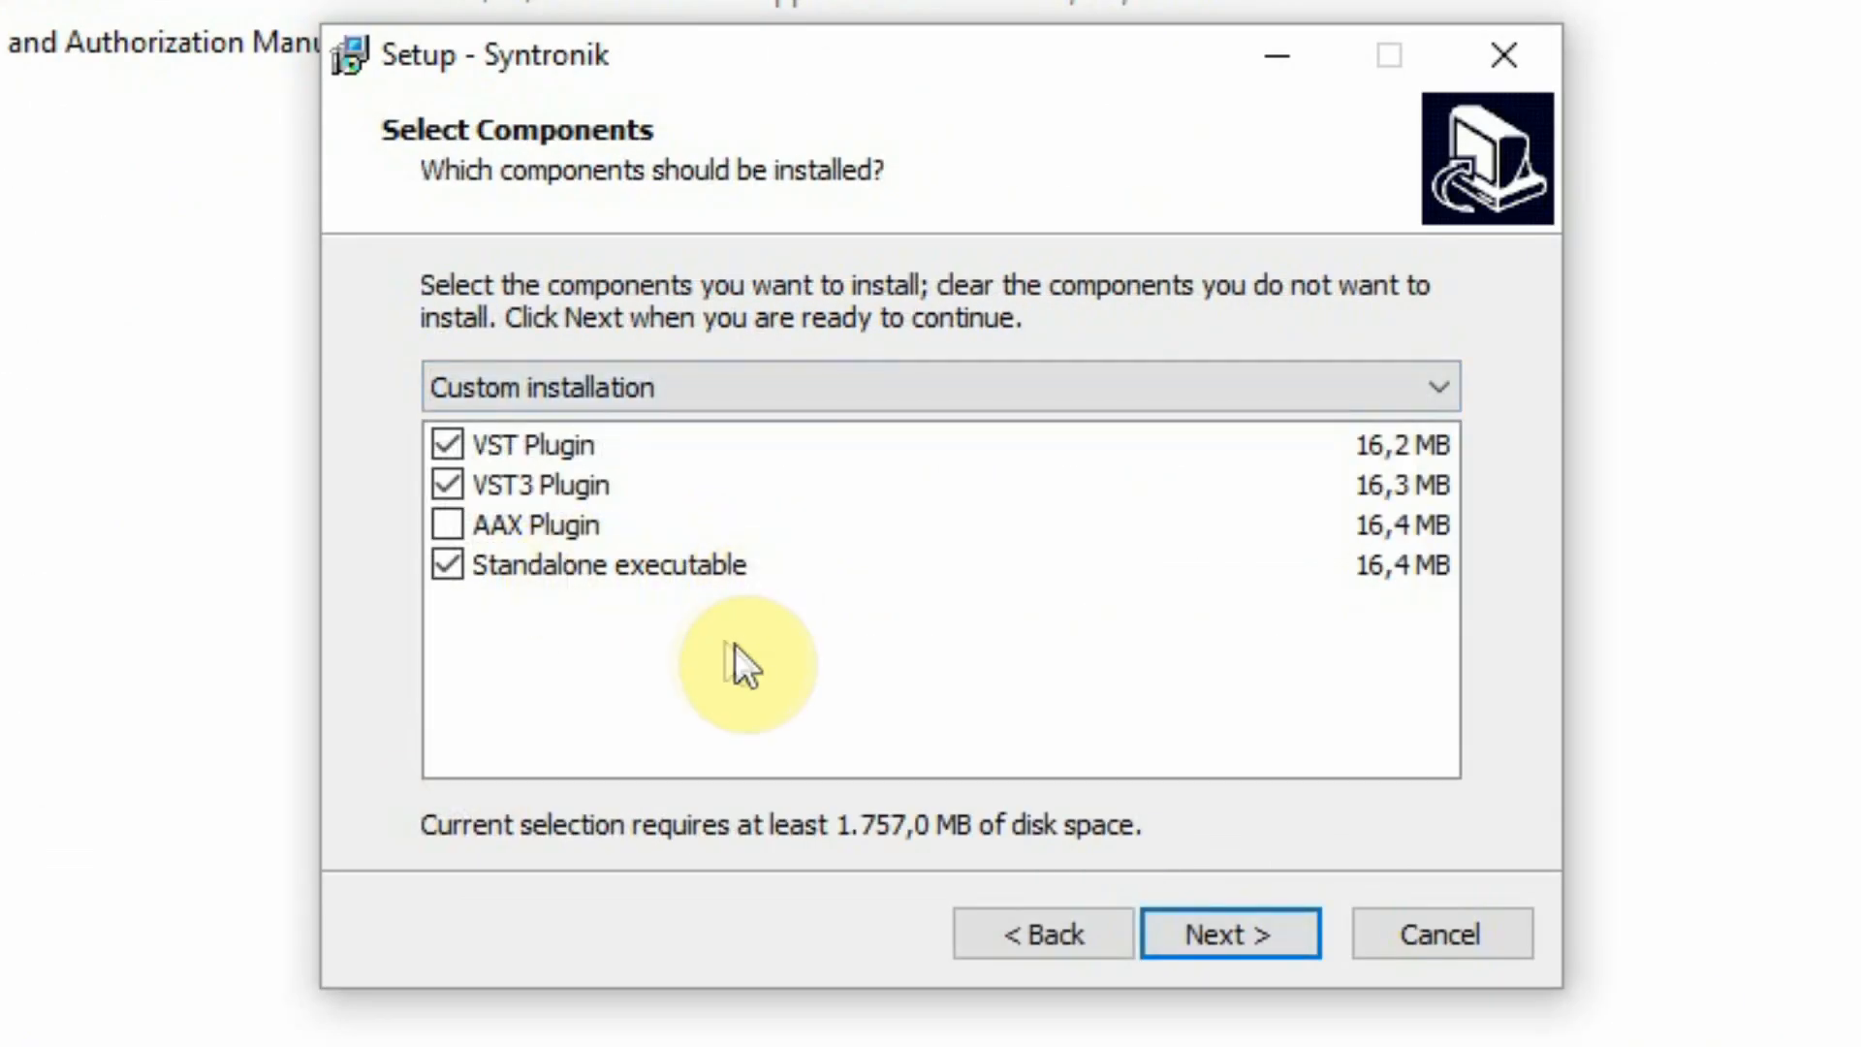
pyautogui.click(1231, 932)
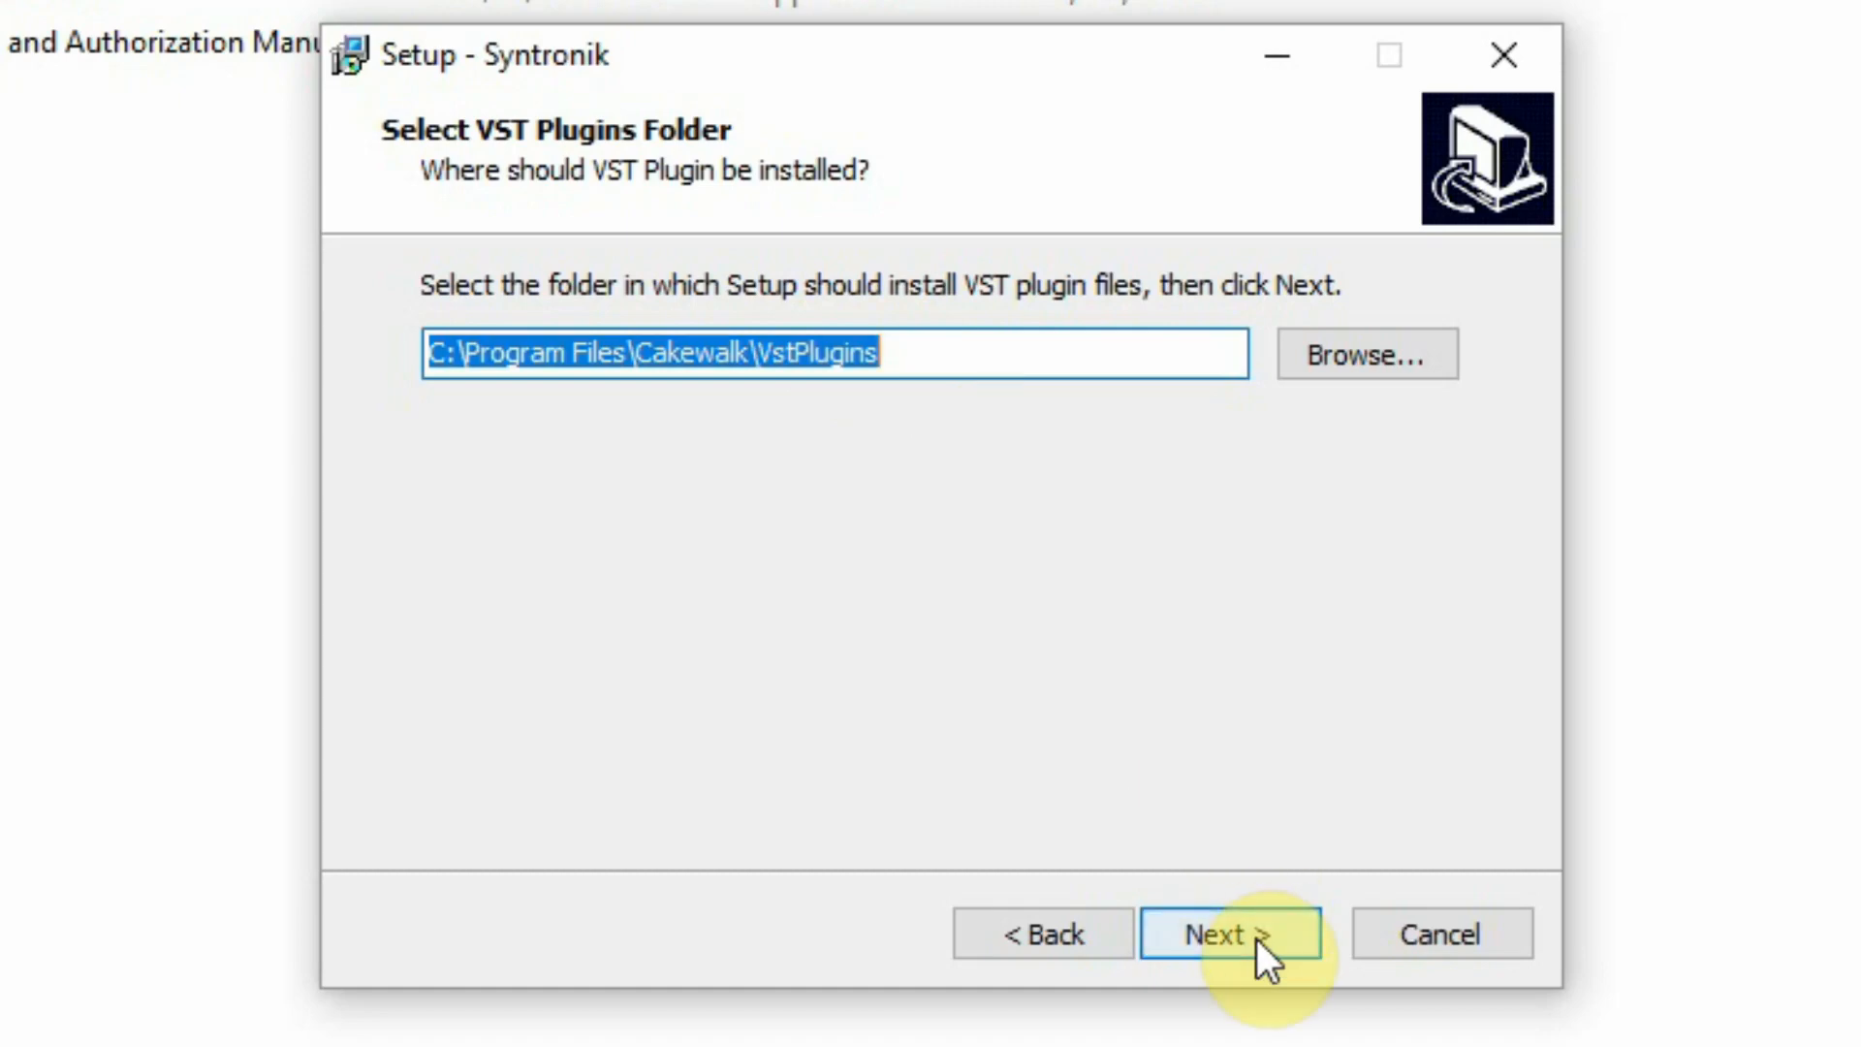
pyautogui.click(1228, 933)
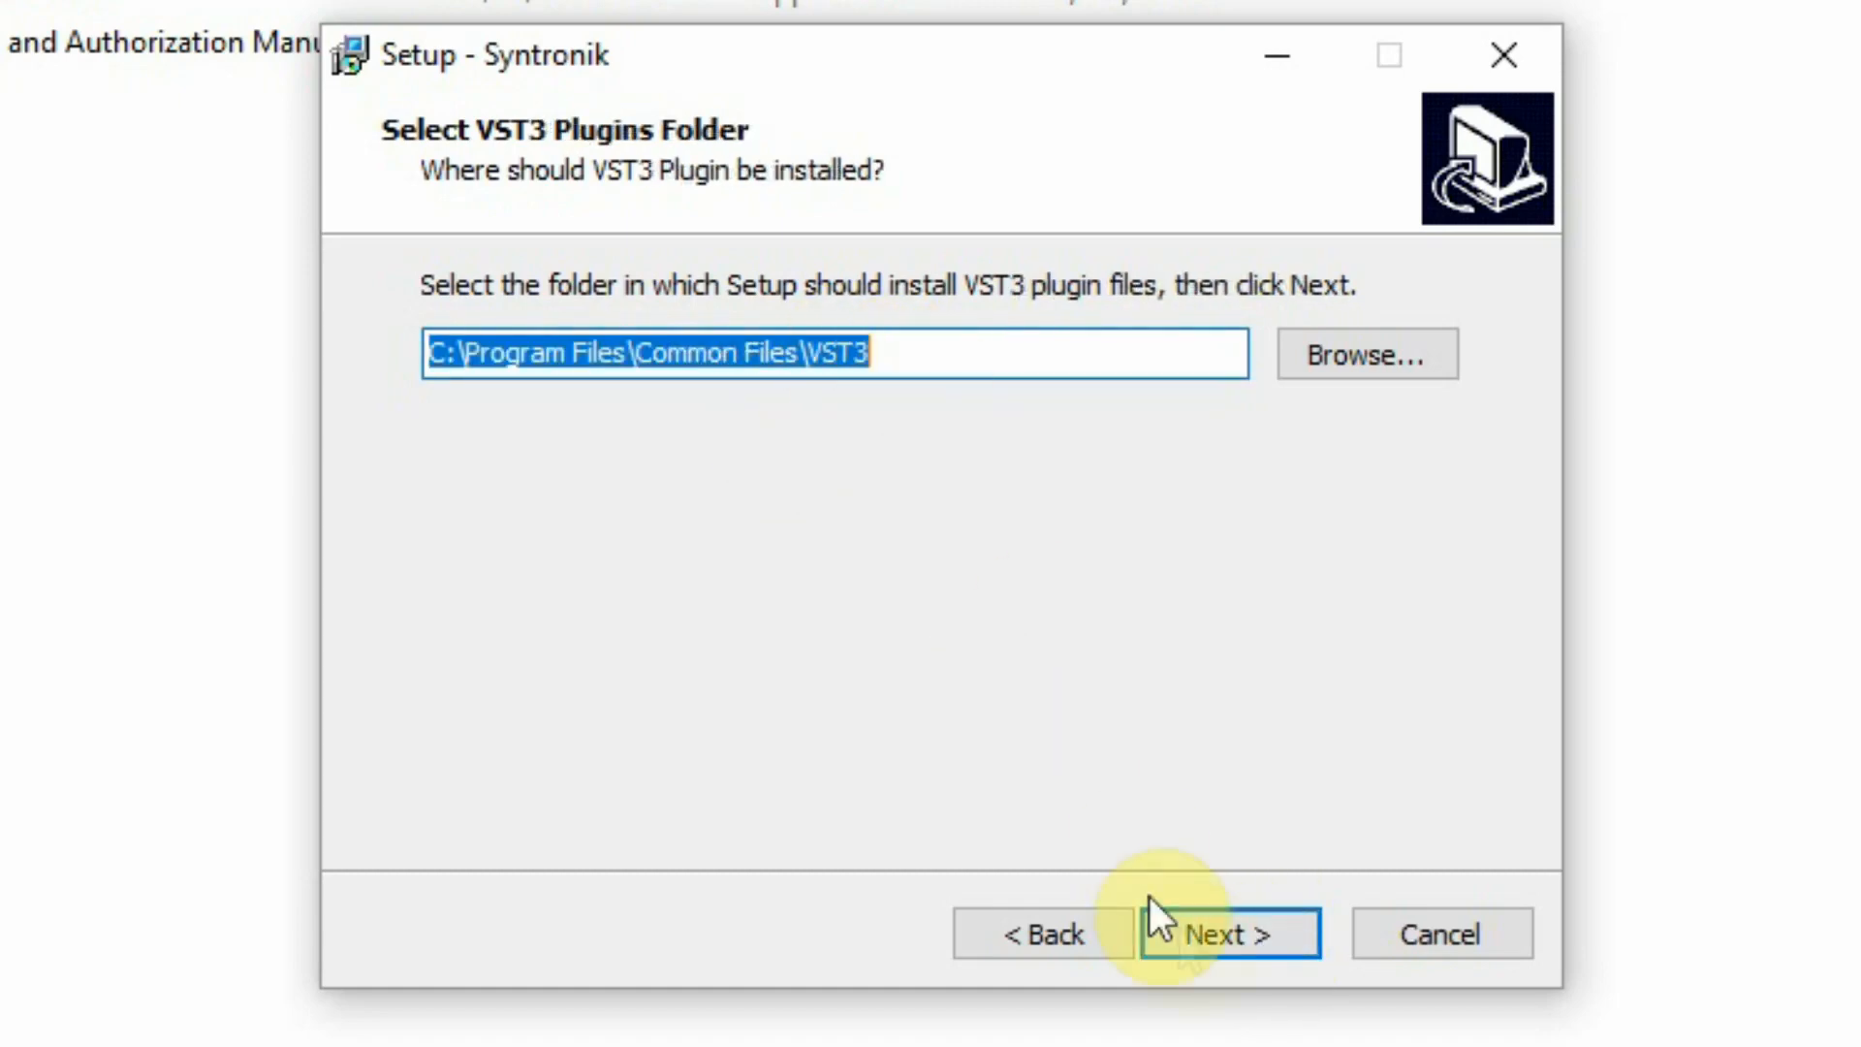
pyautogui.click(1228, 932)
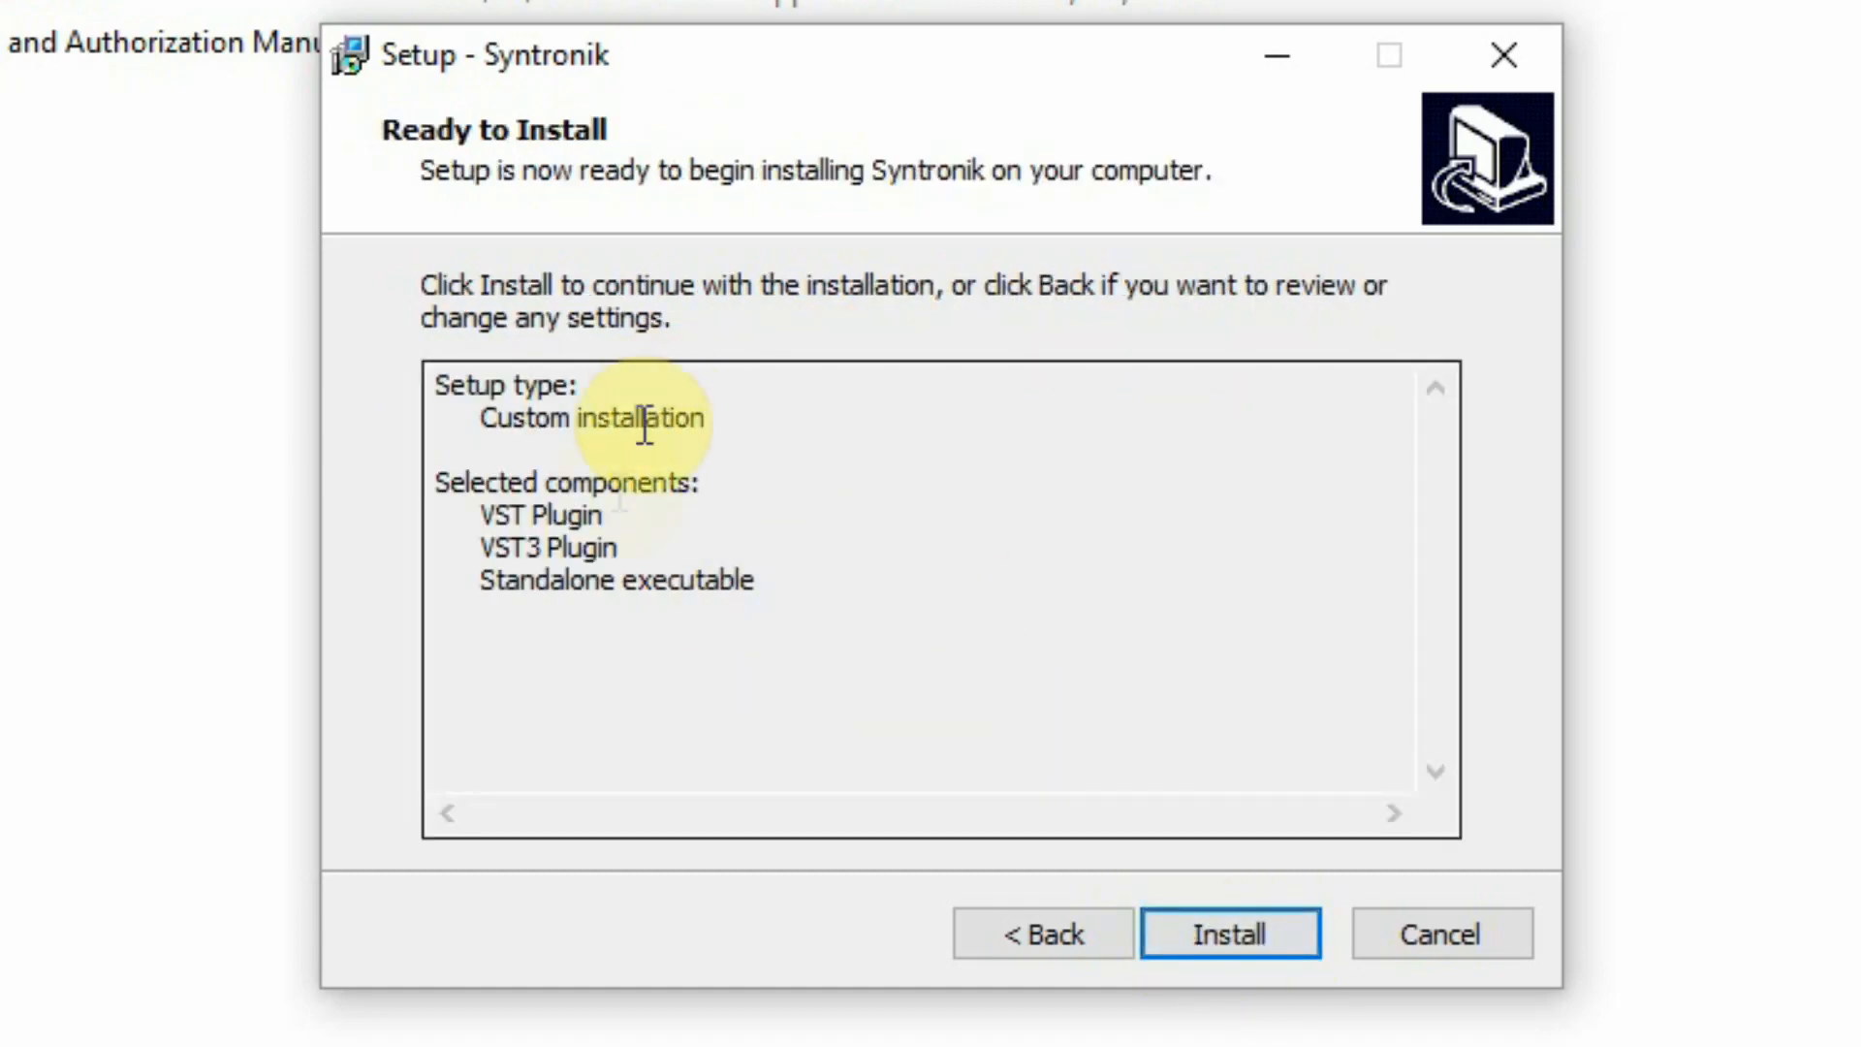
pyautogui.moveTo(1231, 932)
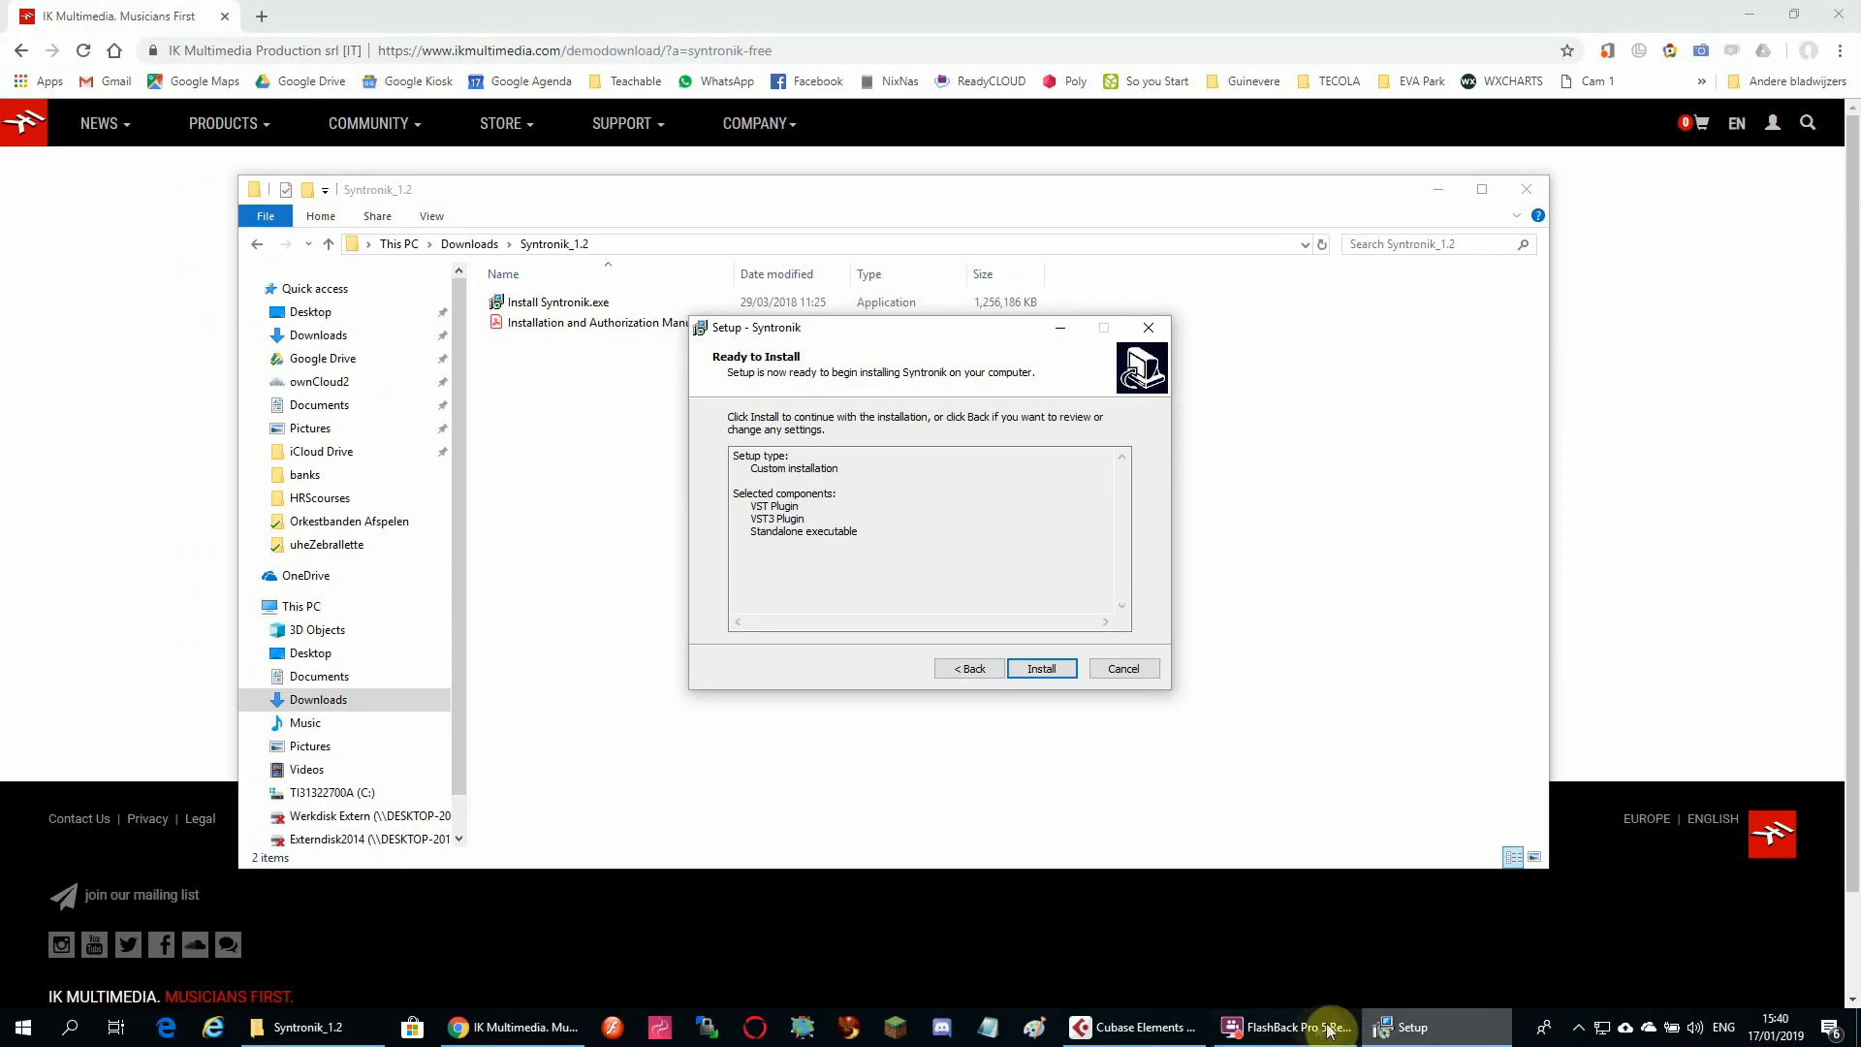
# Step: Sign in to IK Authorization Manager and authorize Syntronik Free with its serial
pyautogui.click(1040, 668)
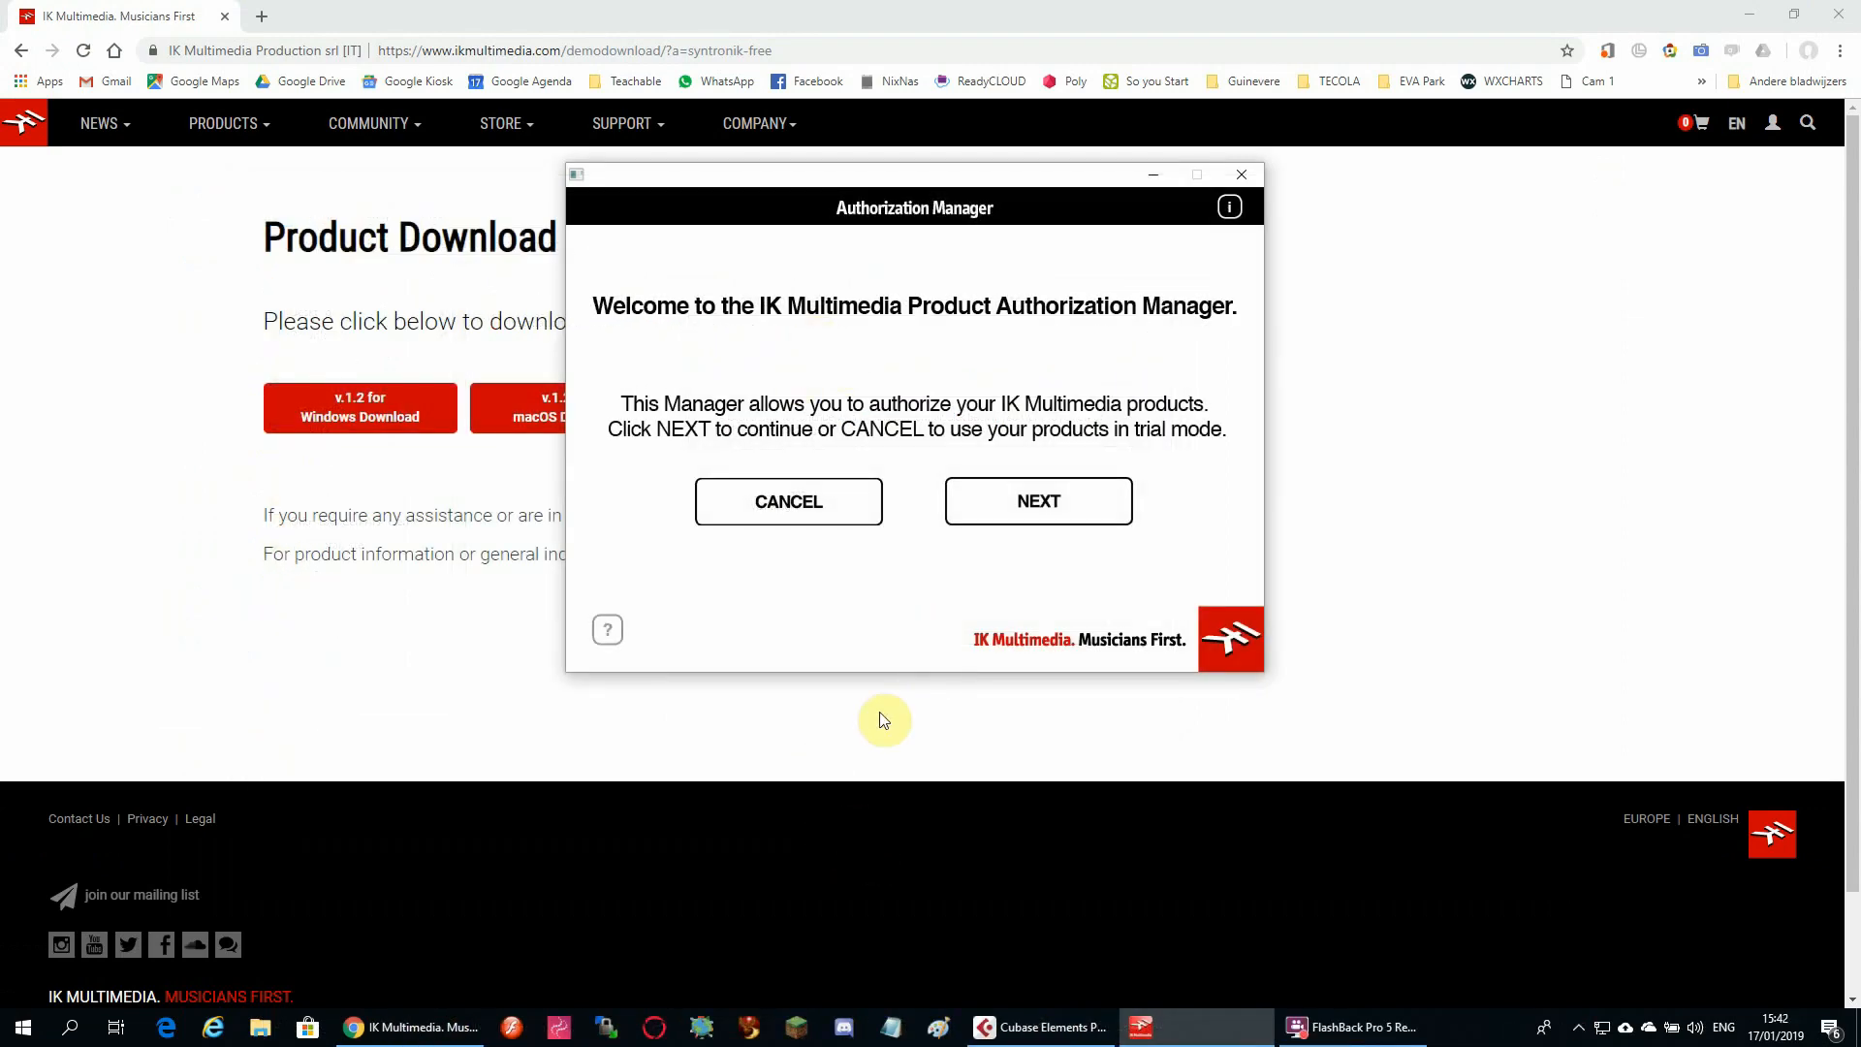
pyautogui.moveTo(884, 760)
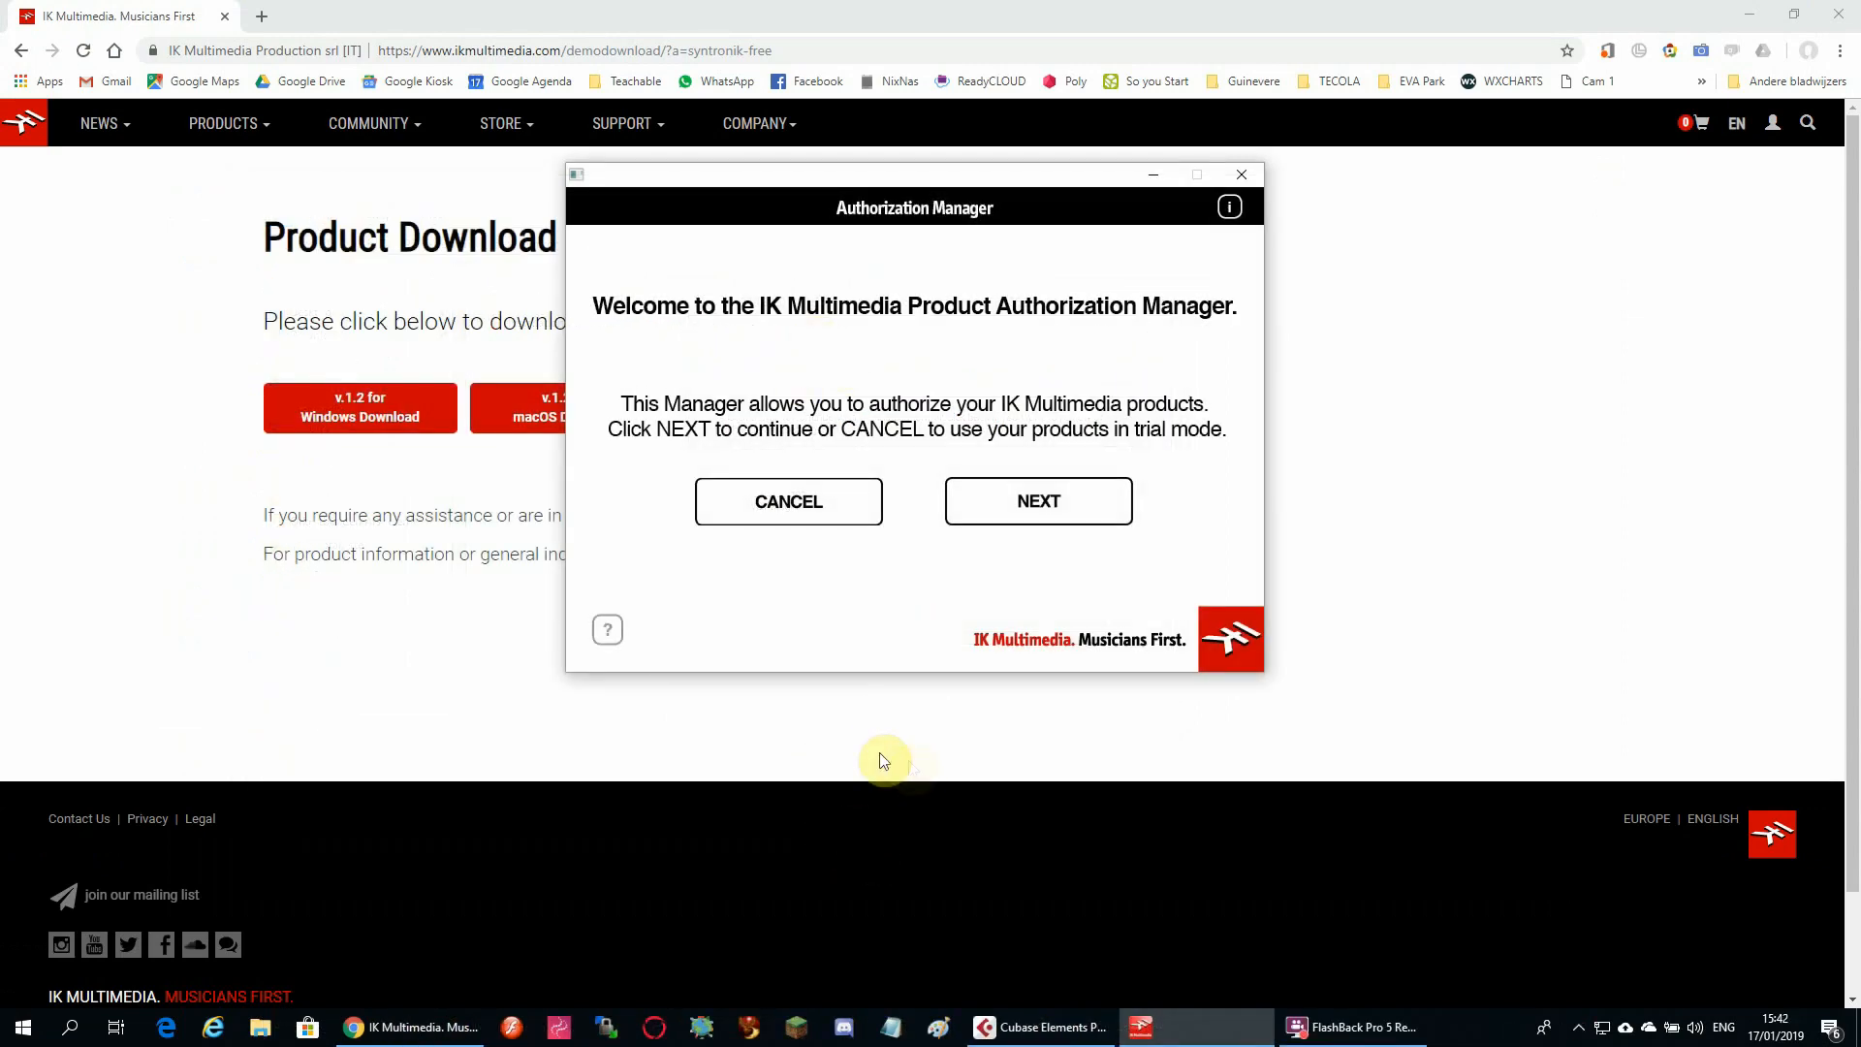
pyautogui.click(1036, 500)
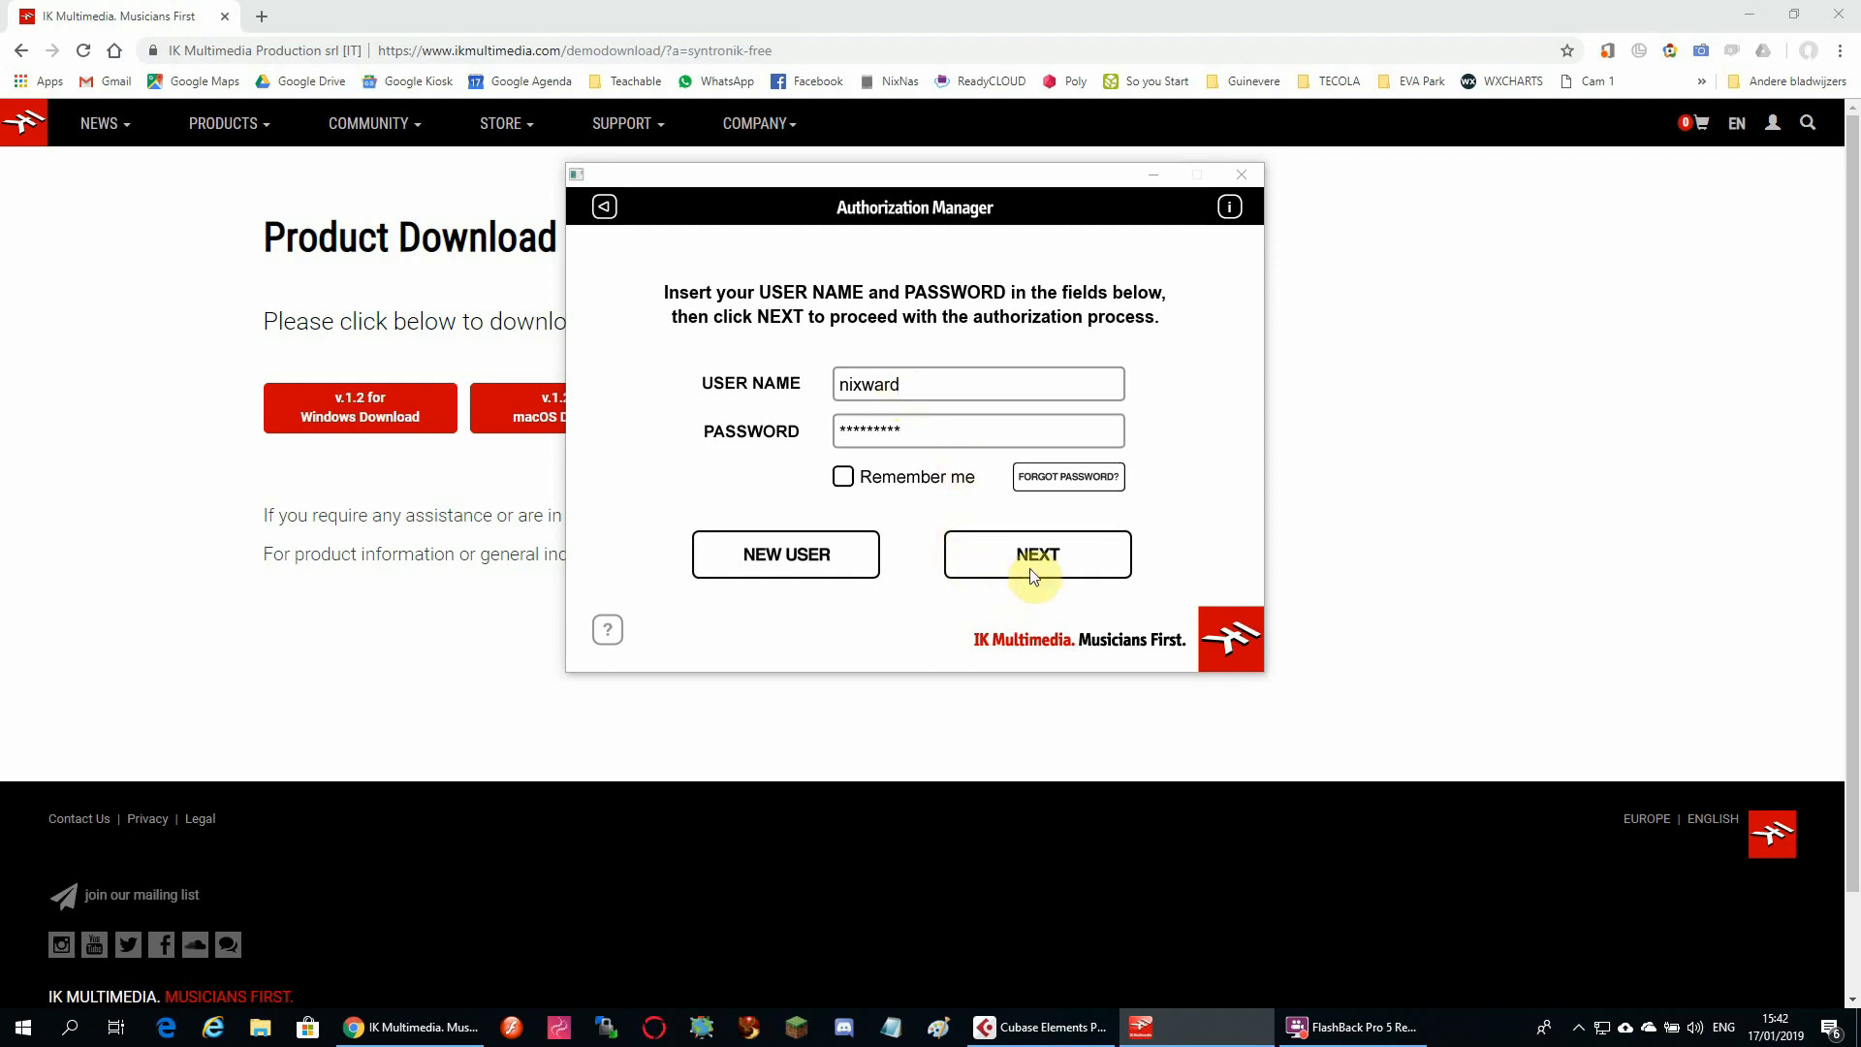
pyautogui.click(1036, 555)
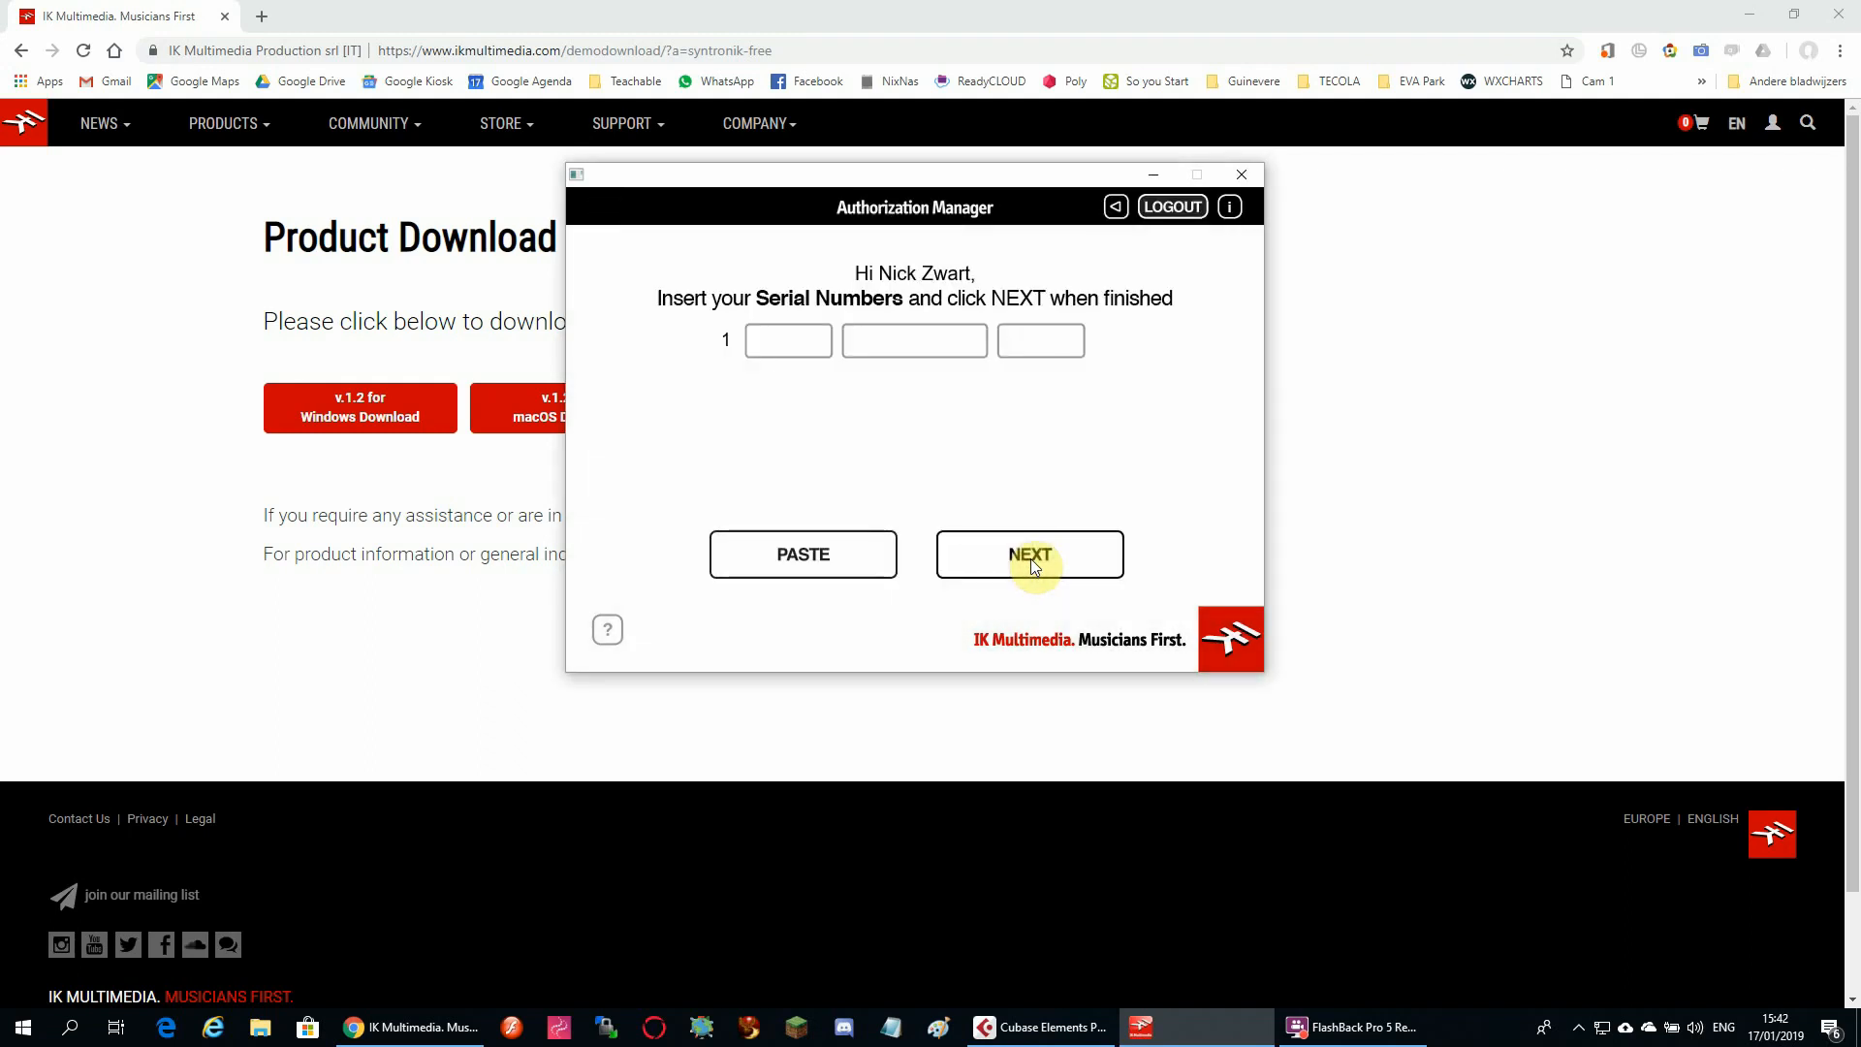
pyautogui.moveTo(939, 496)
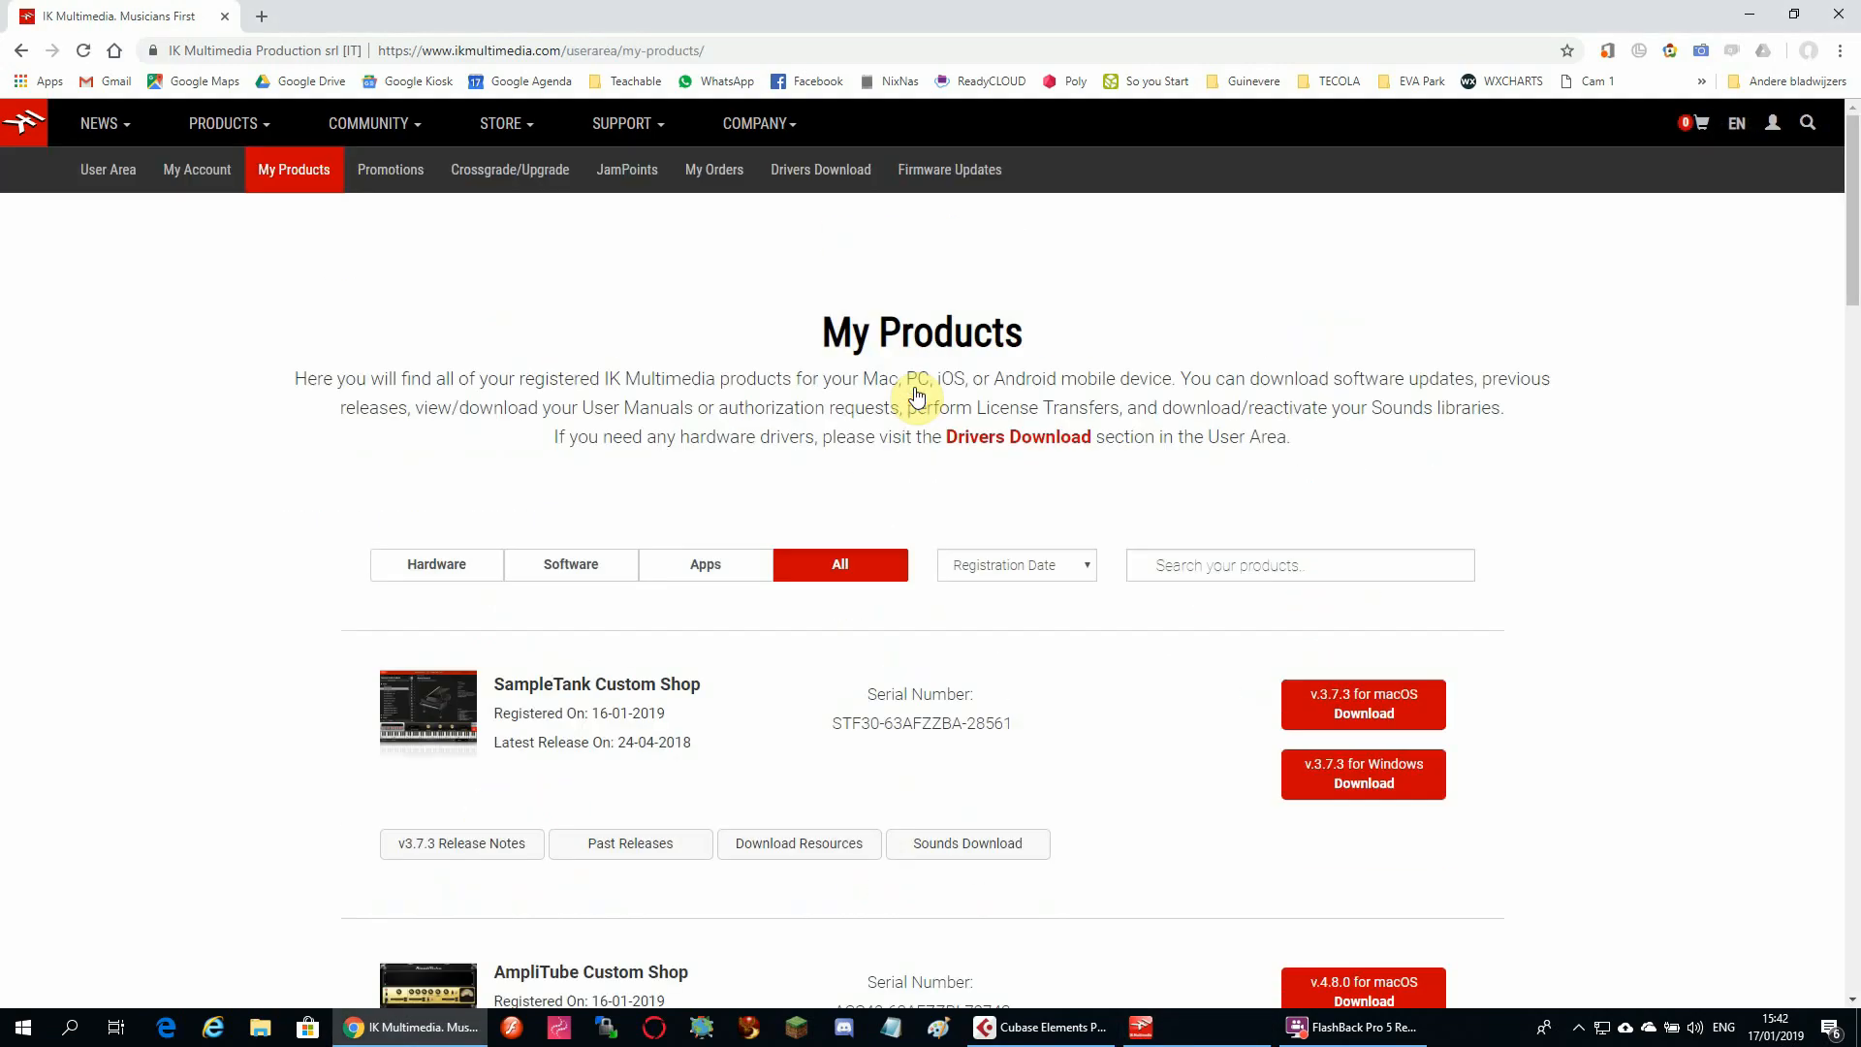
pyautogui.scroll(-3)
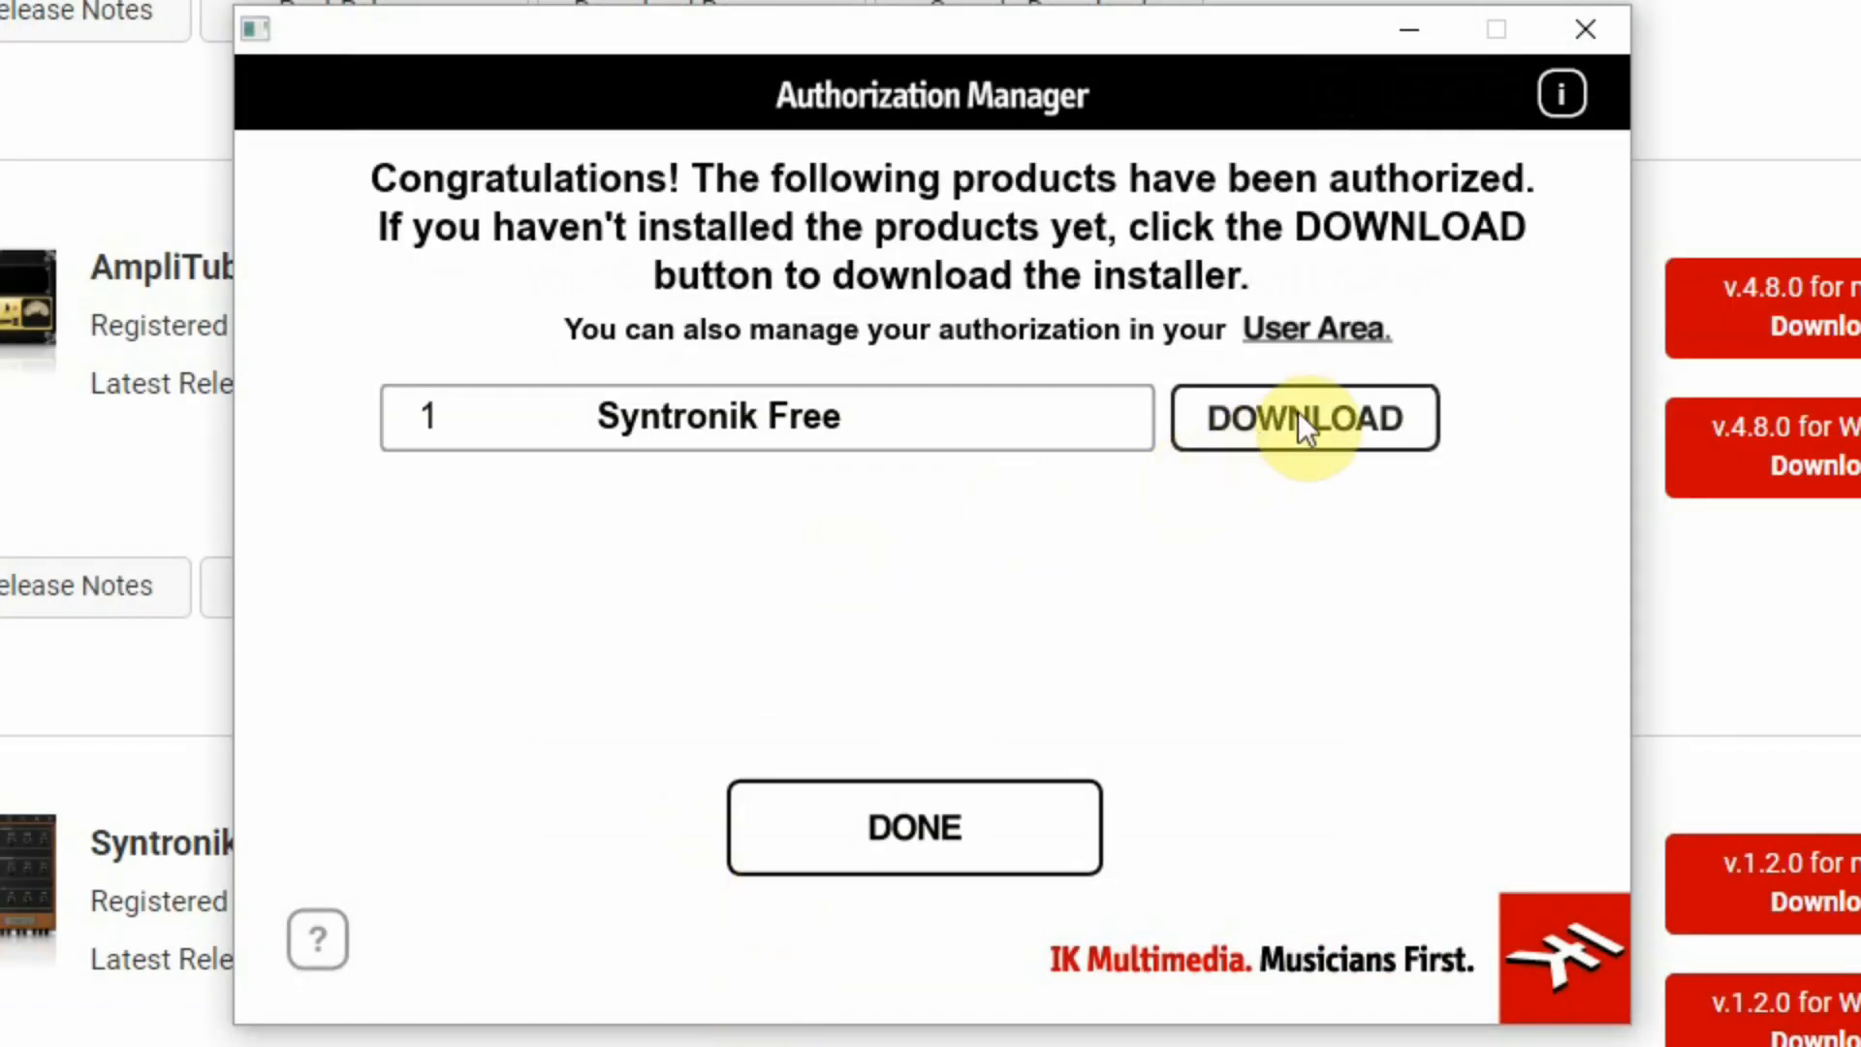
# Step: Finish the download screen, then browse the Synth column with J-8 Unison Sync loaded in Cubase
pyautogui.click(913, 826)
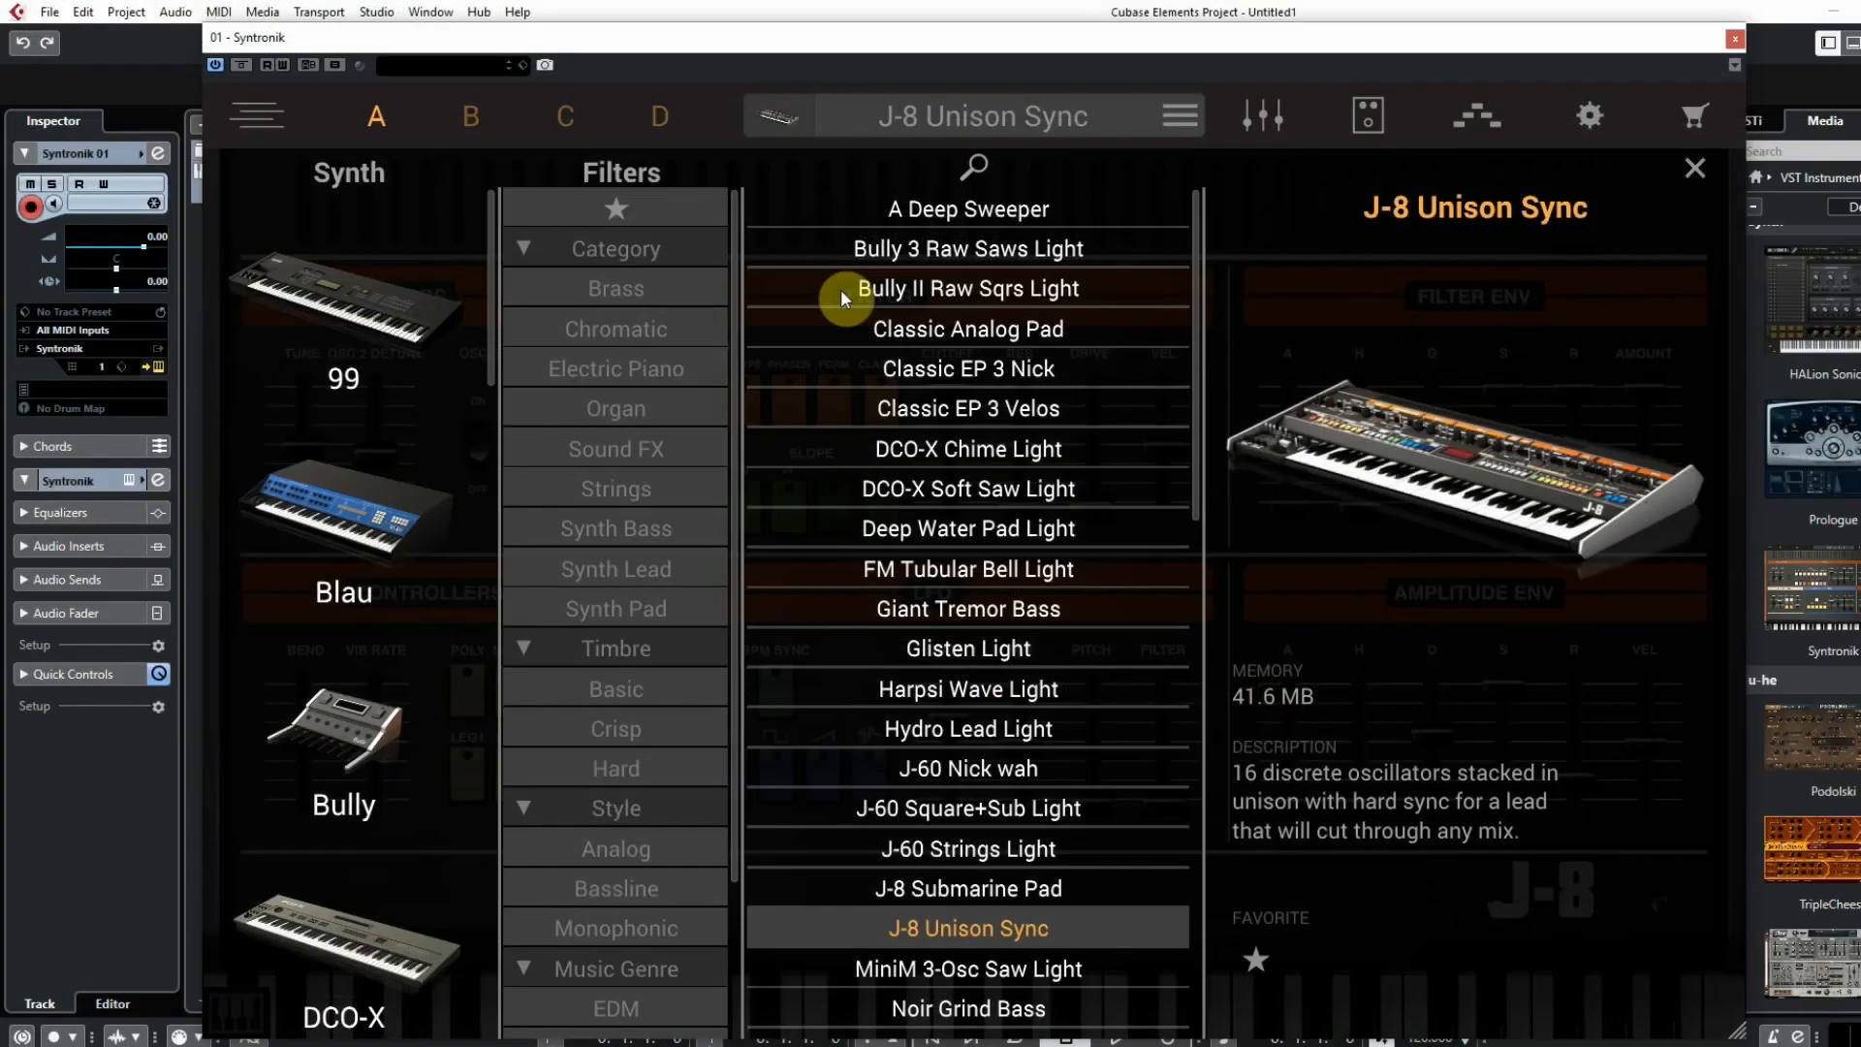
pyautogui.moveTo(359, 57)
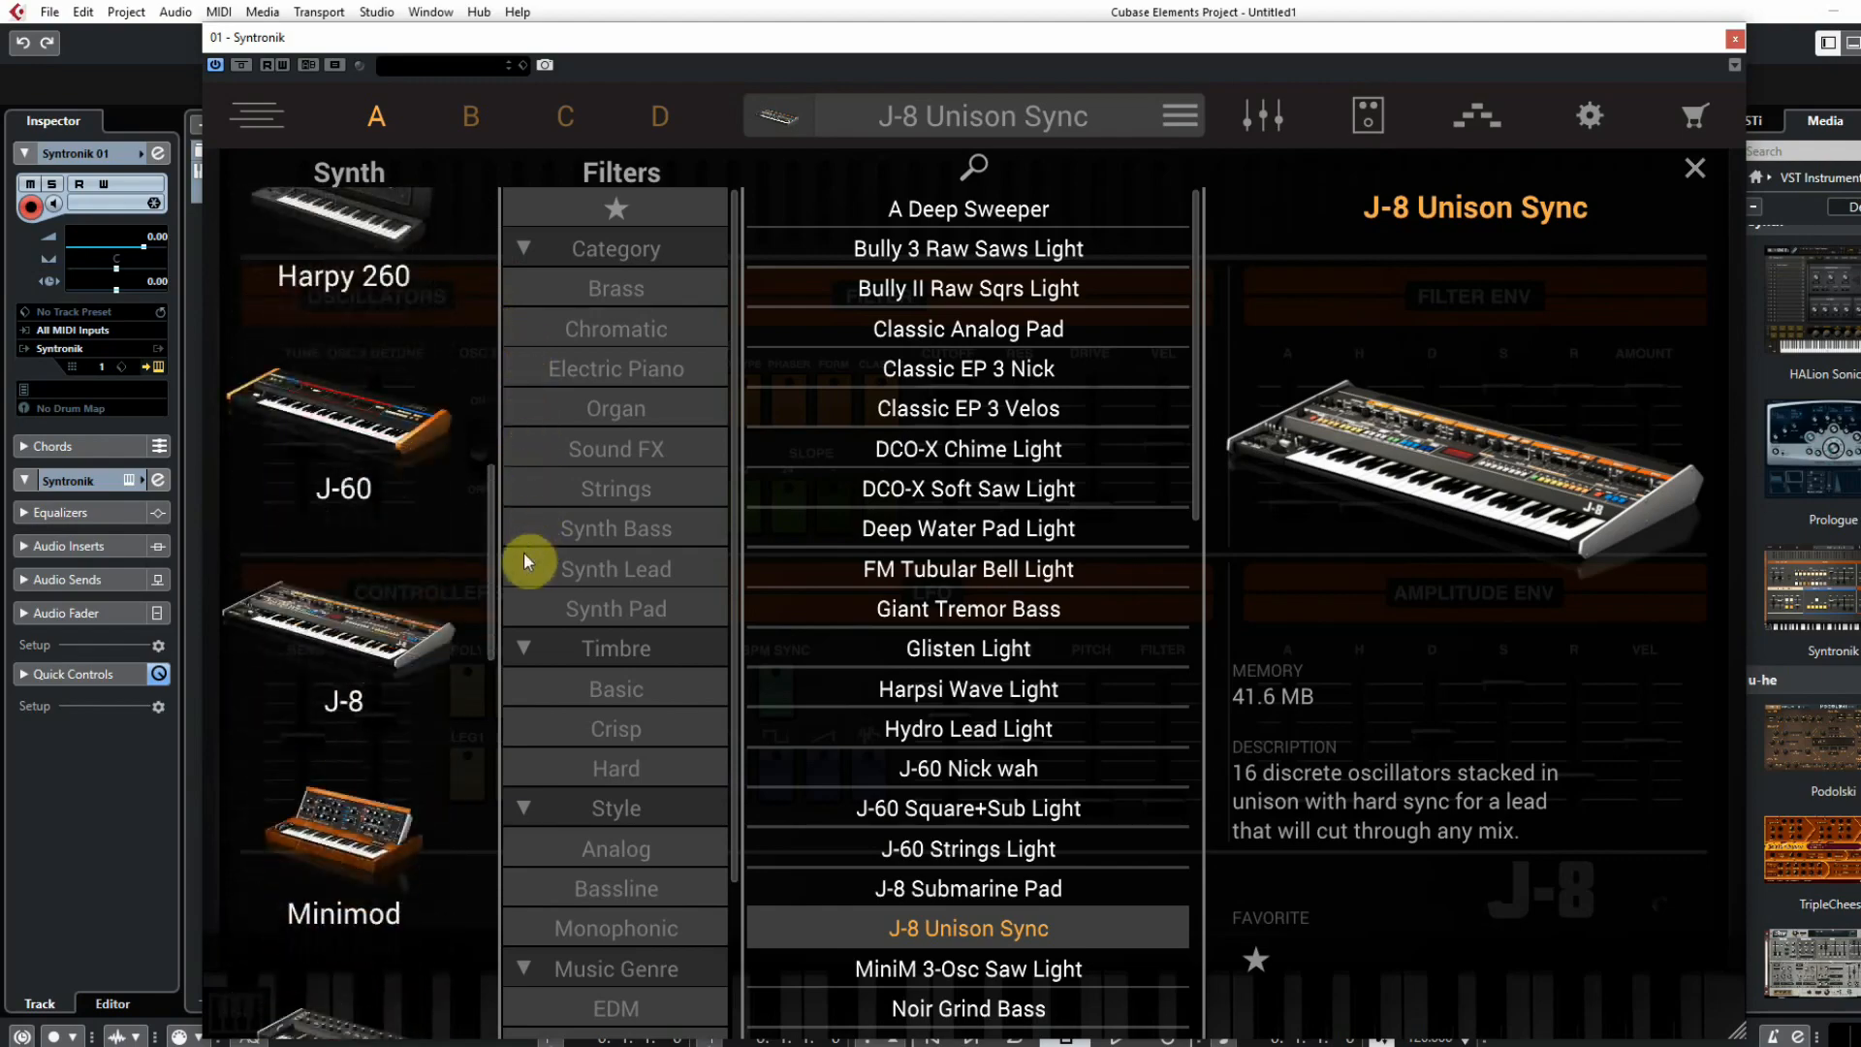
pyautogui.scroll(-3)
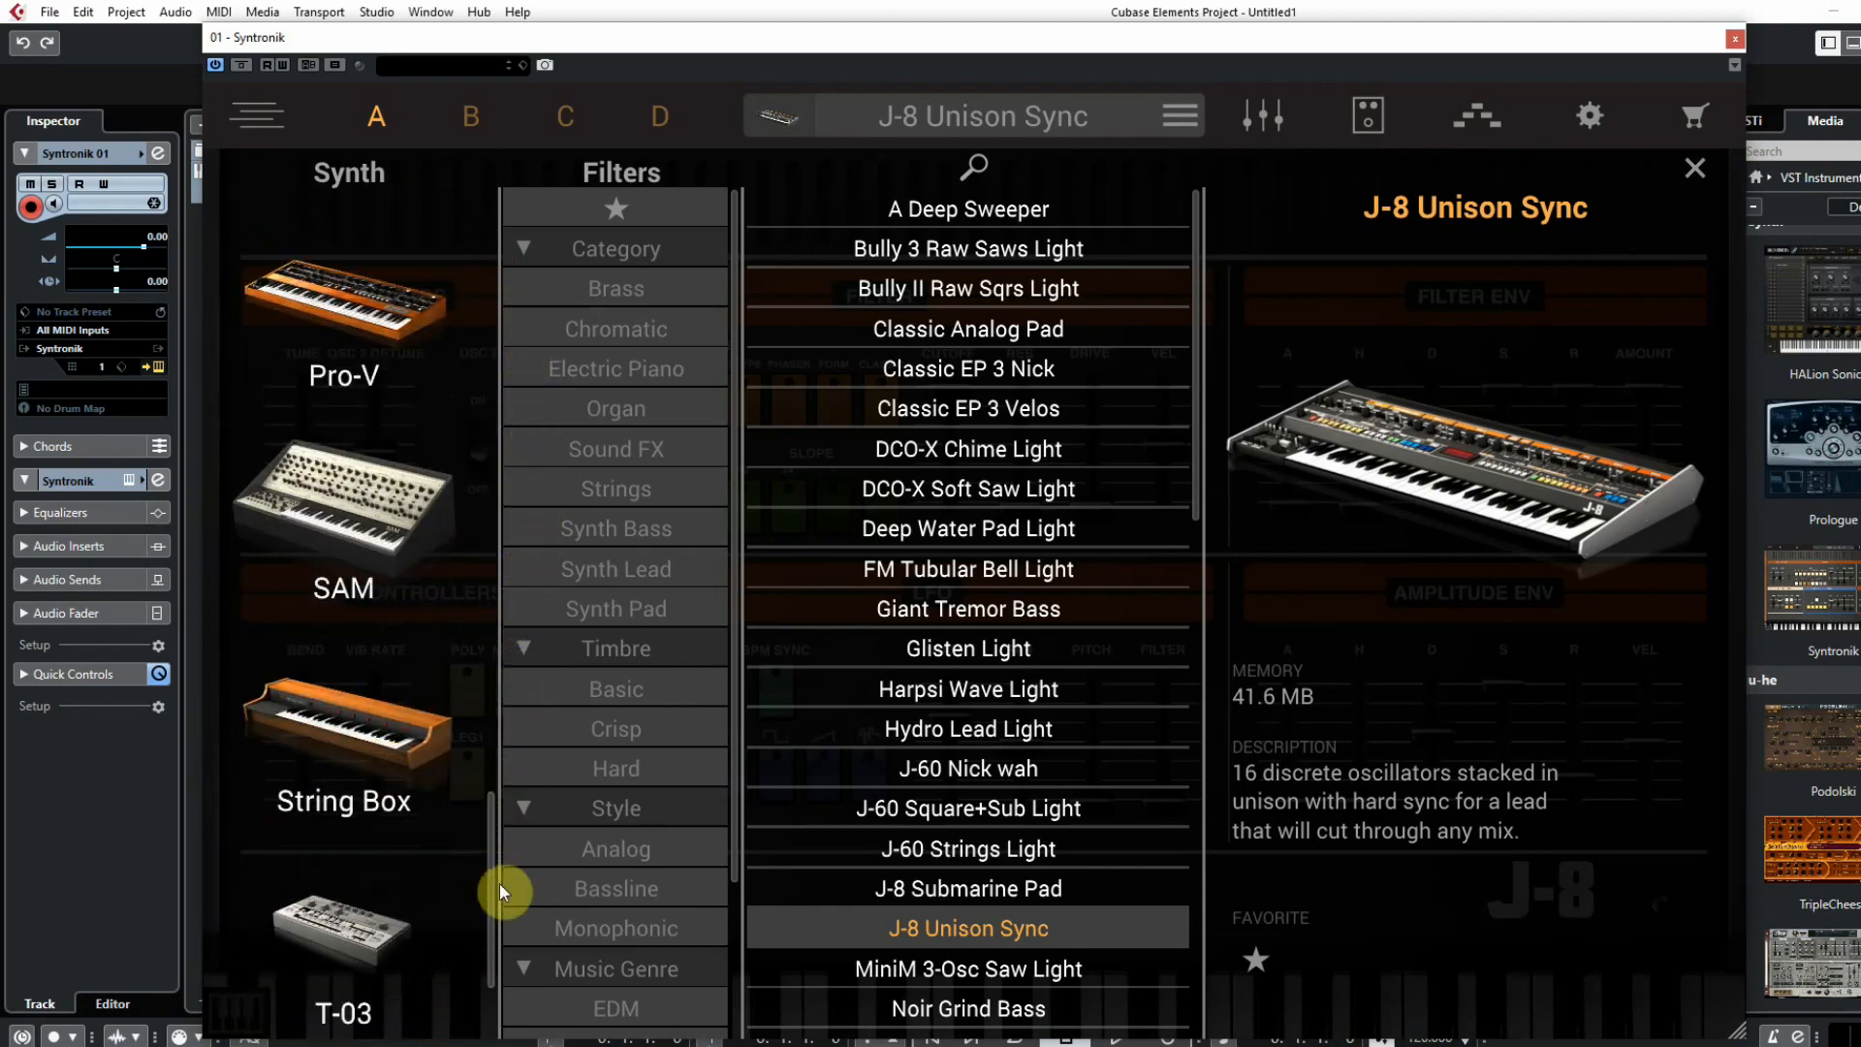
pyautogui.scroll(3)
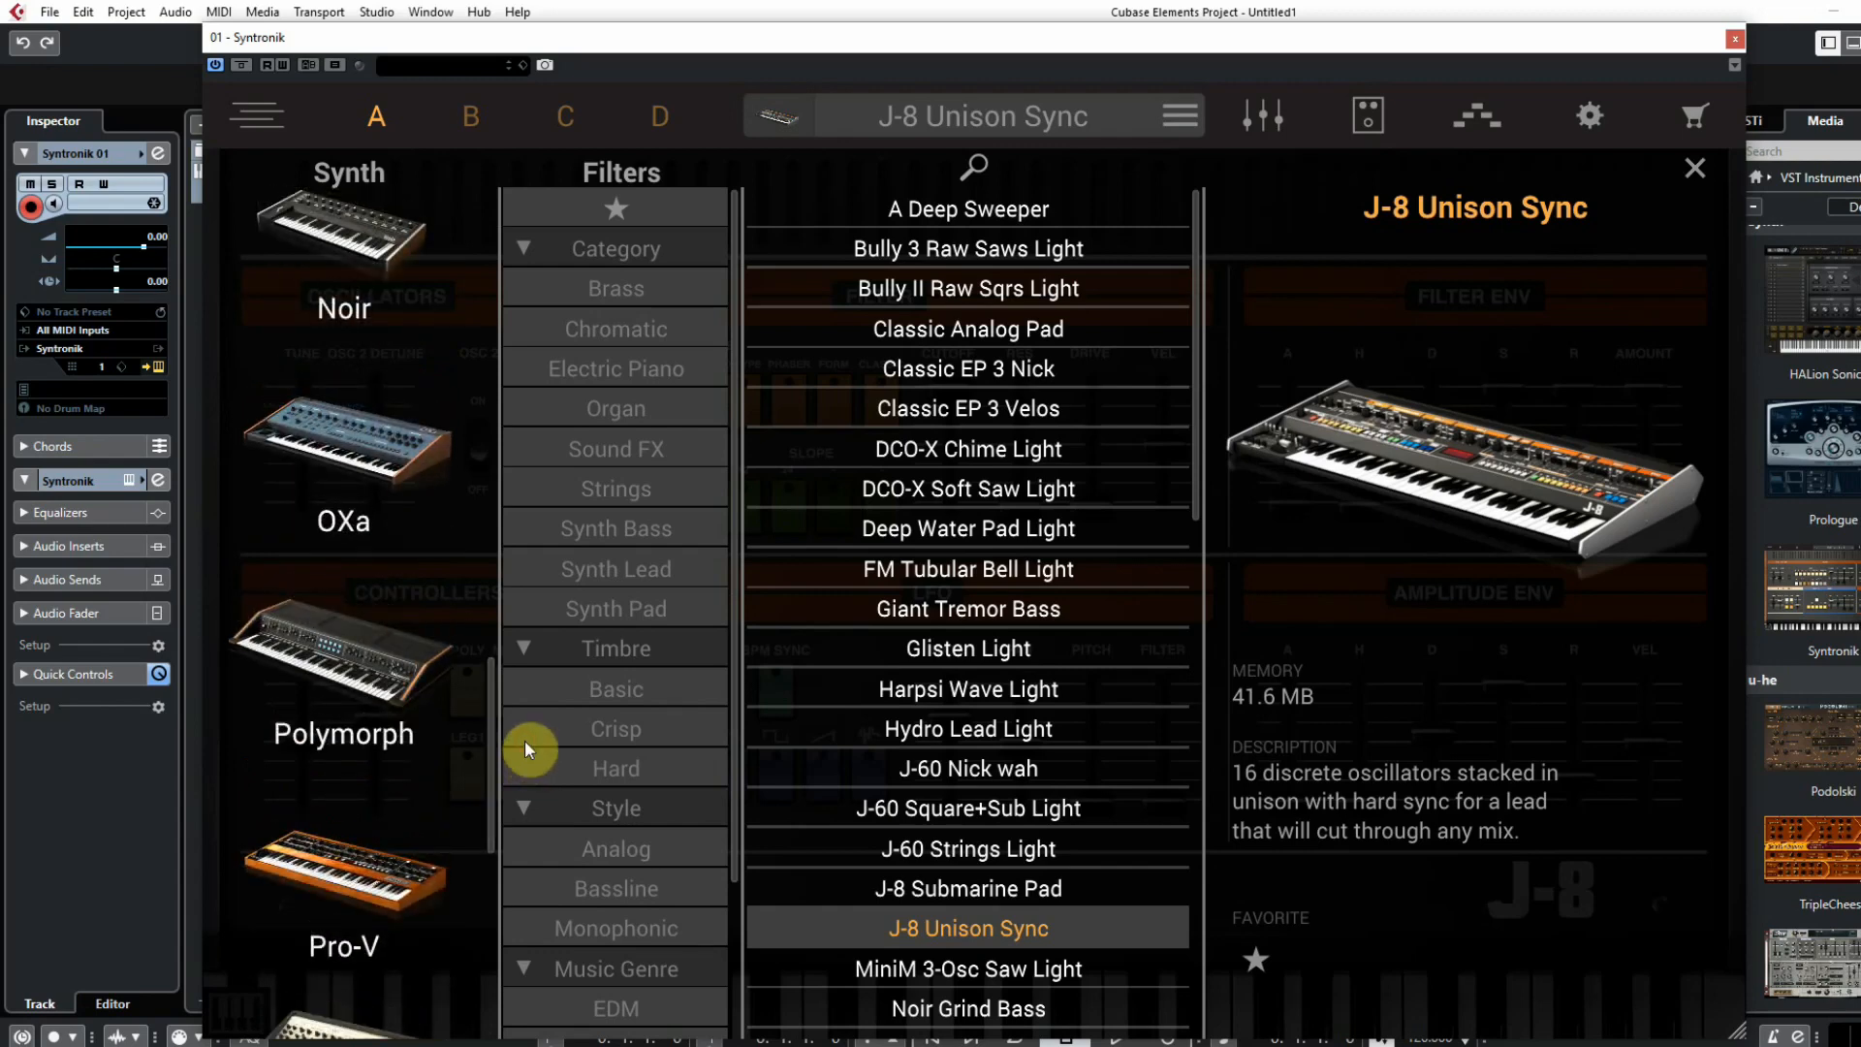
pyautogui.moveTo(728, 762)
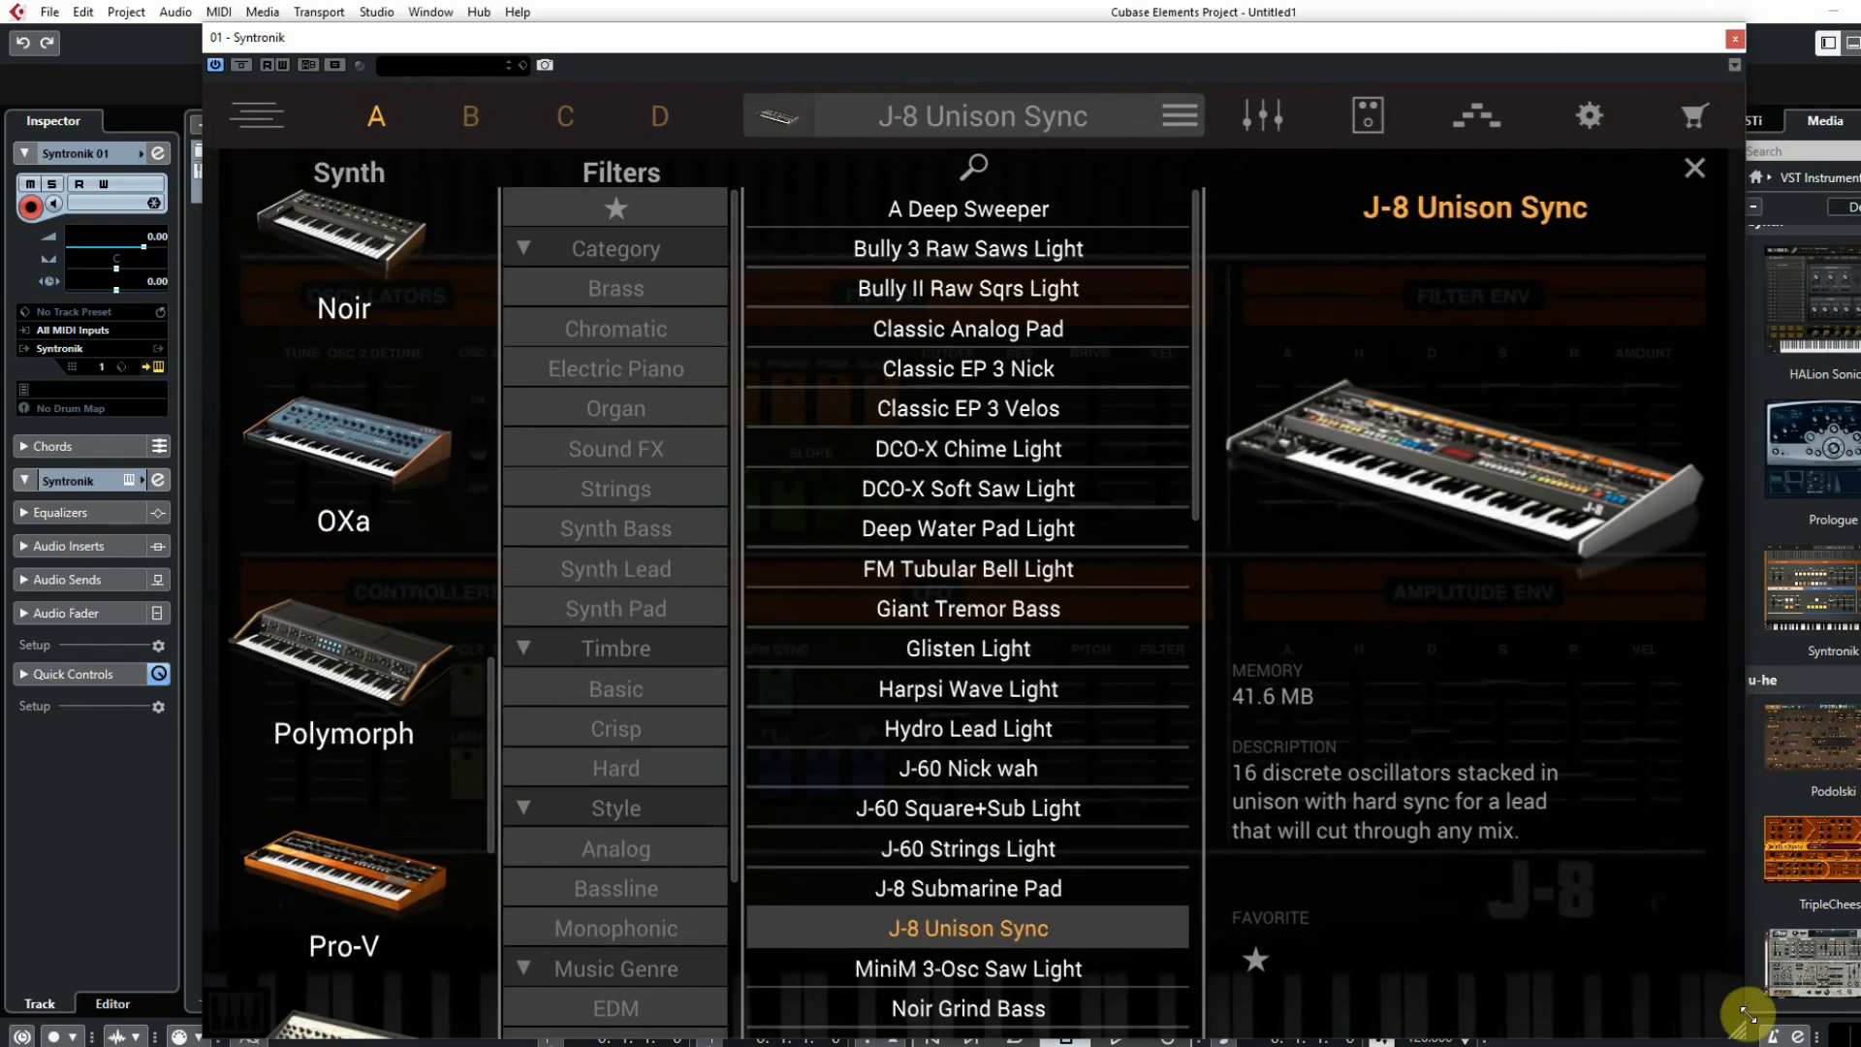
pyautogui.moveTo(355, 253)
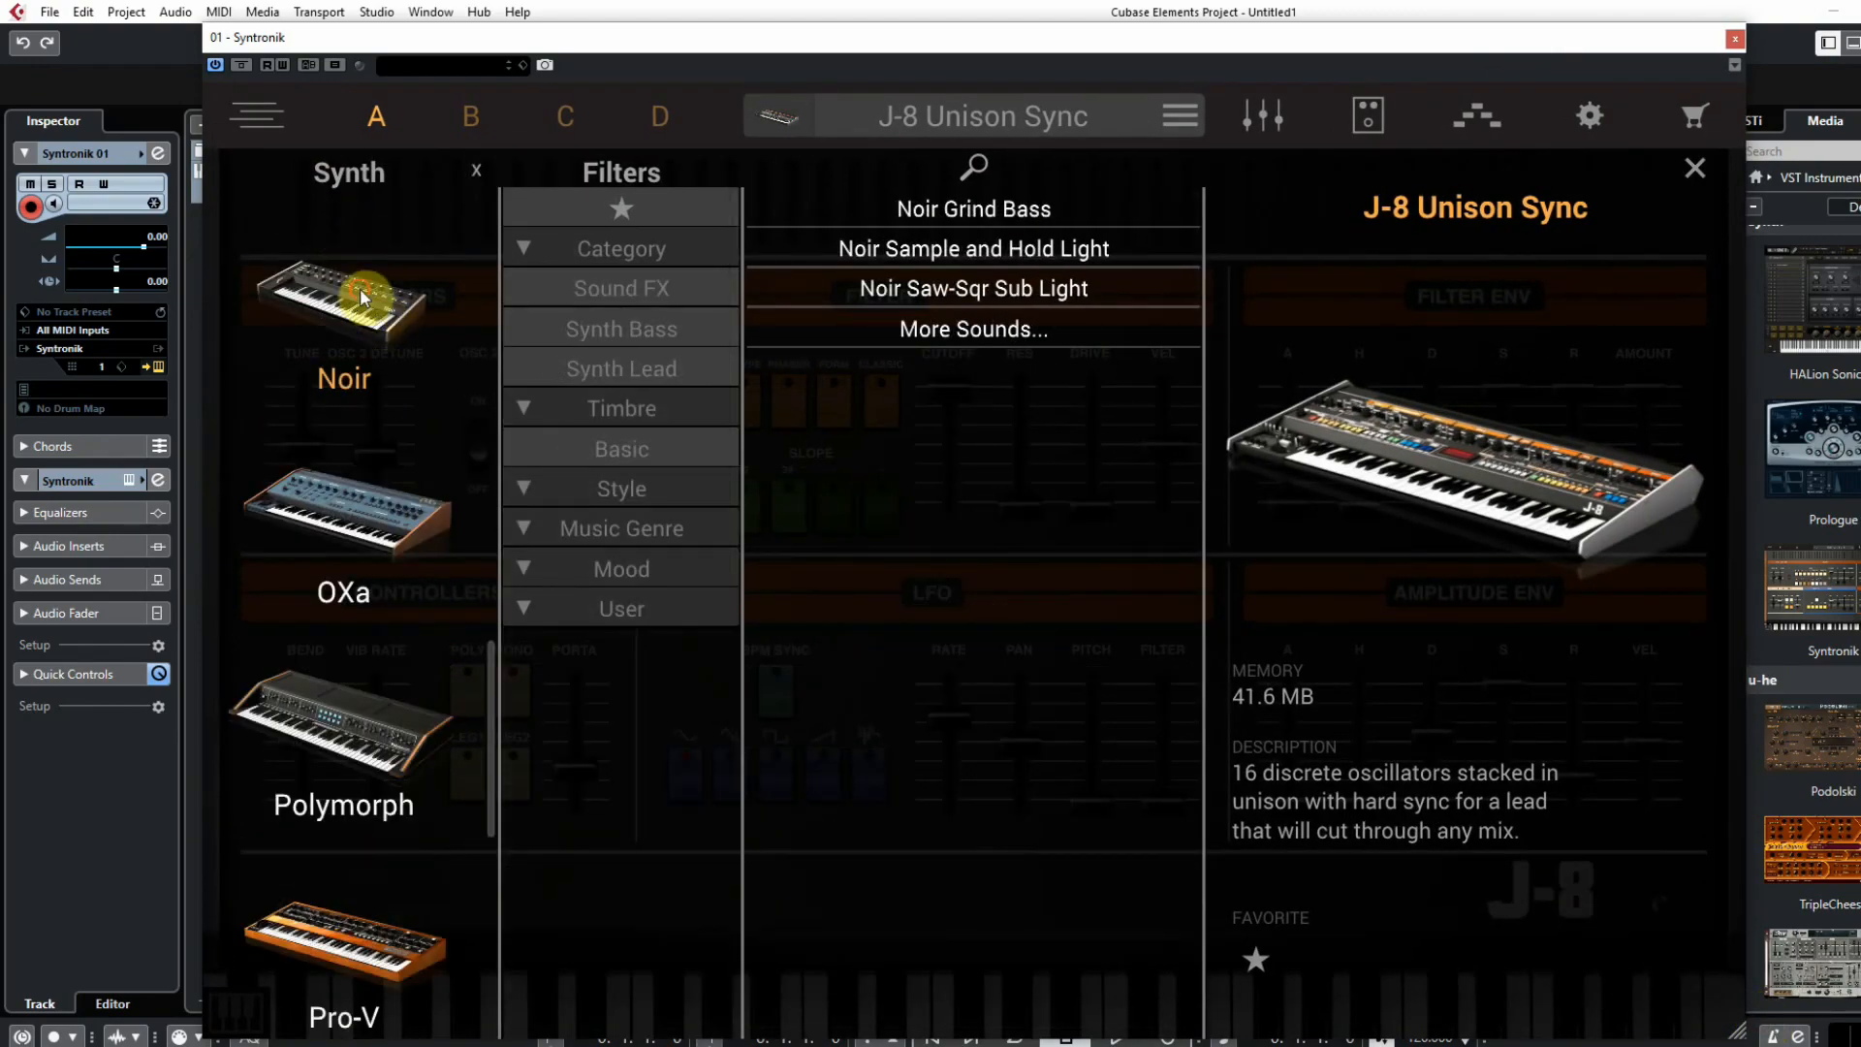
pyautogui.click(343, 518)
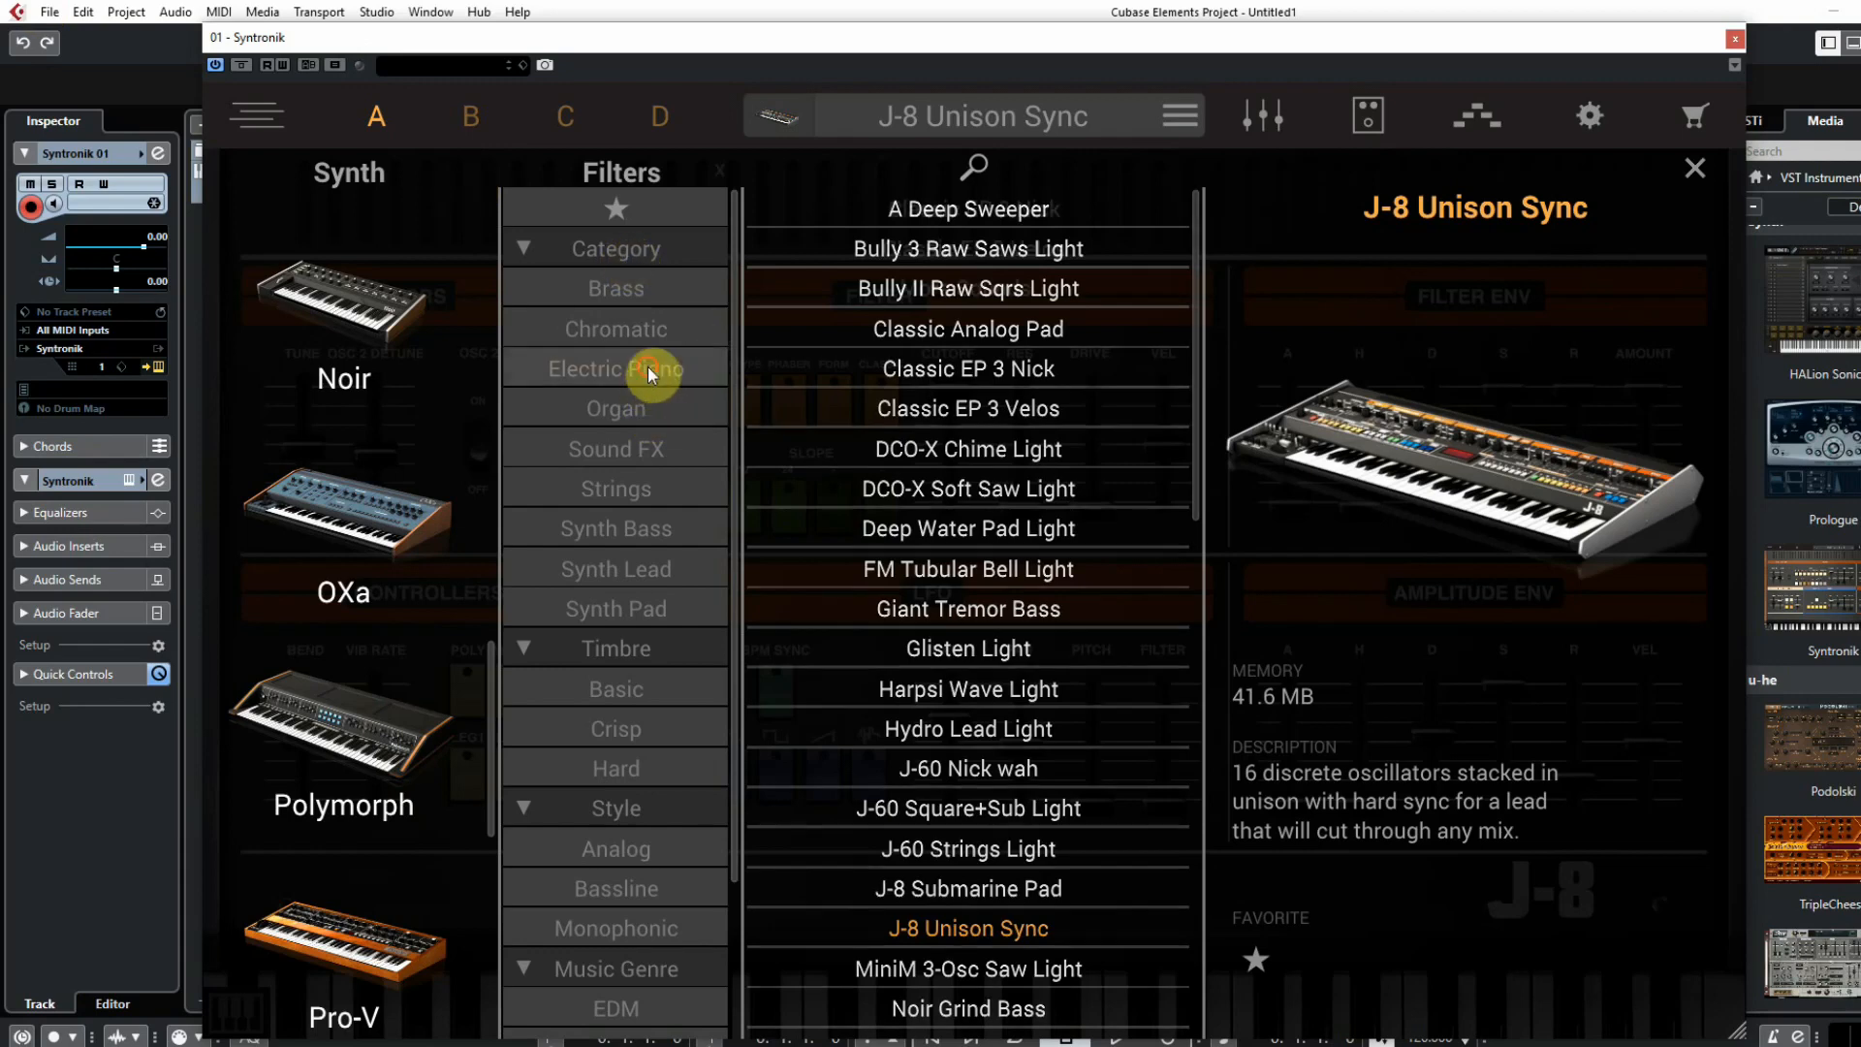
pyautogui.write('Nick')
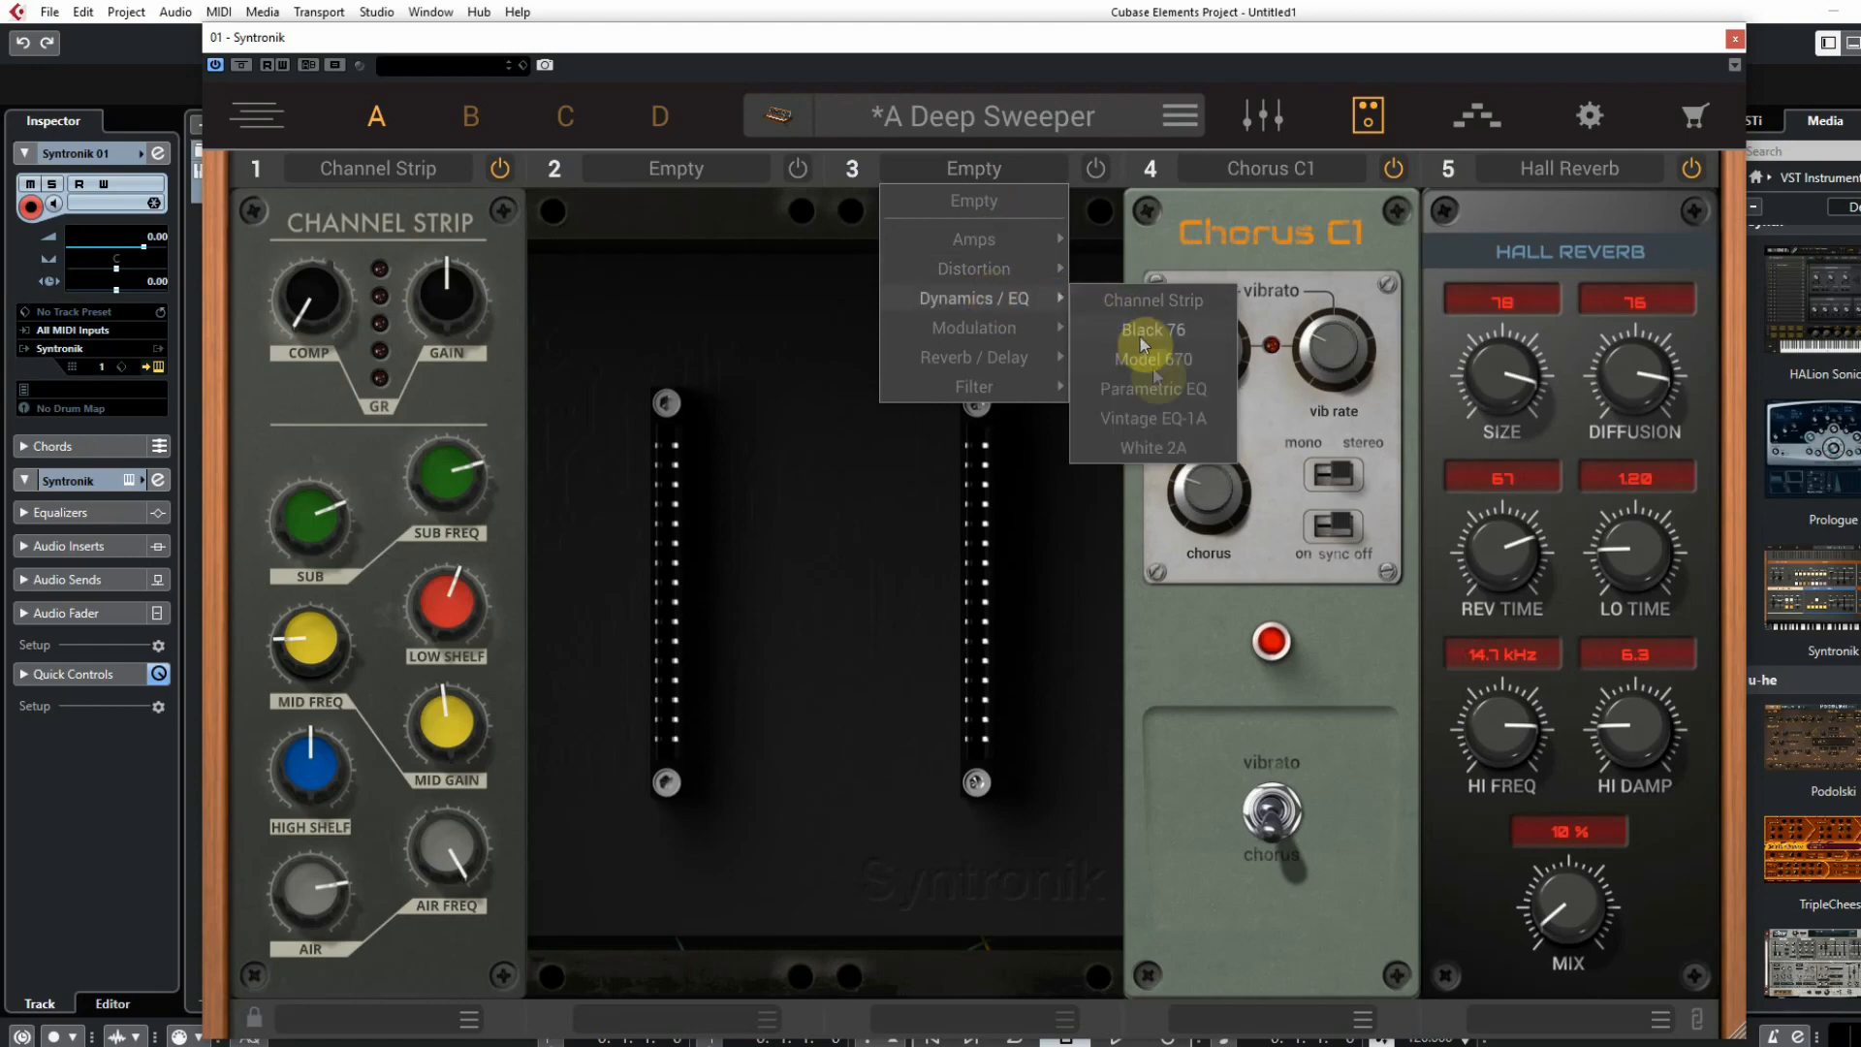
# Step: Load a Parametric EQ into effects slot 3 and show the Minimod synth edit page
pyautogui.click(1152, 388)
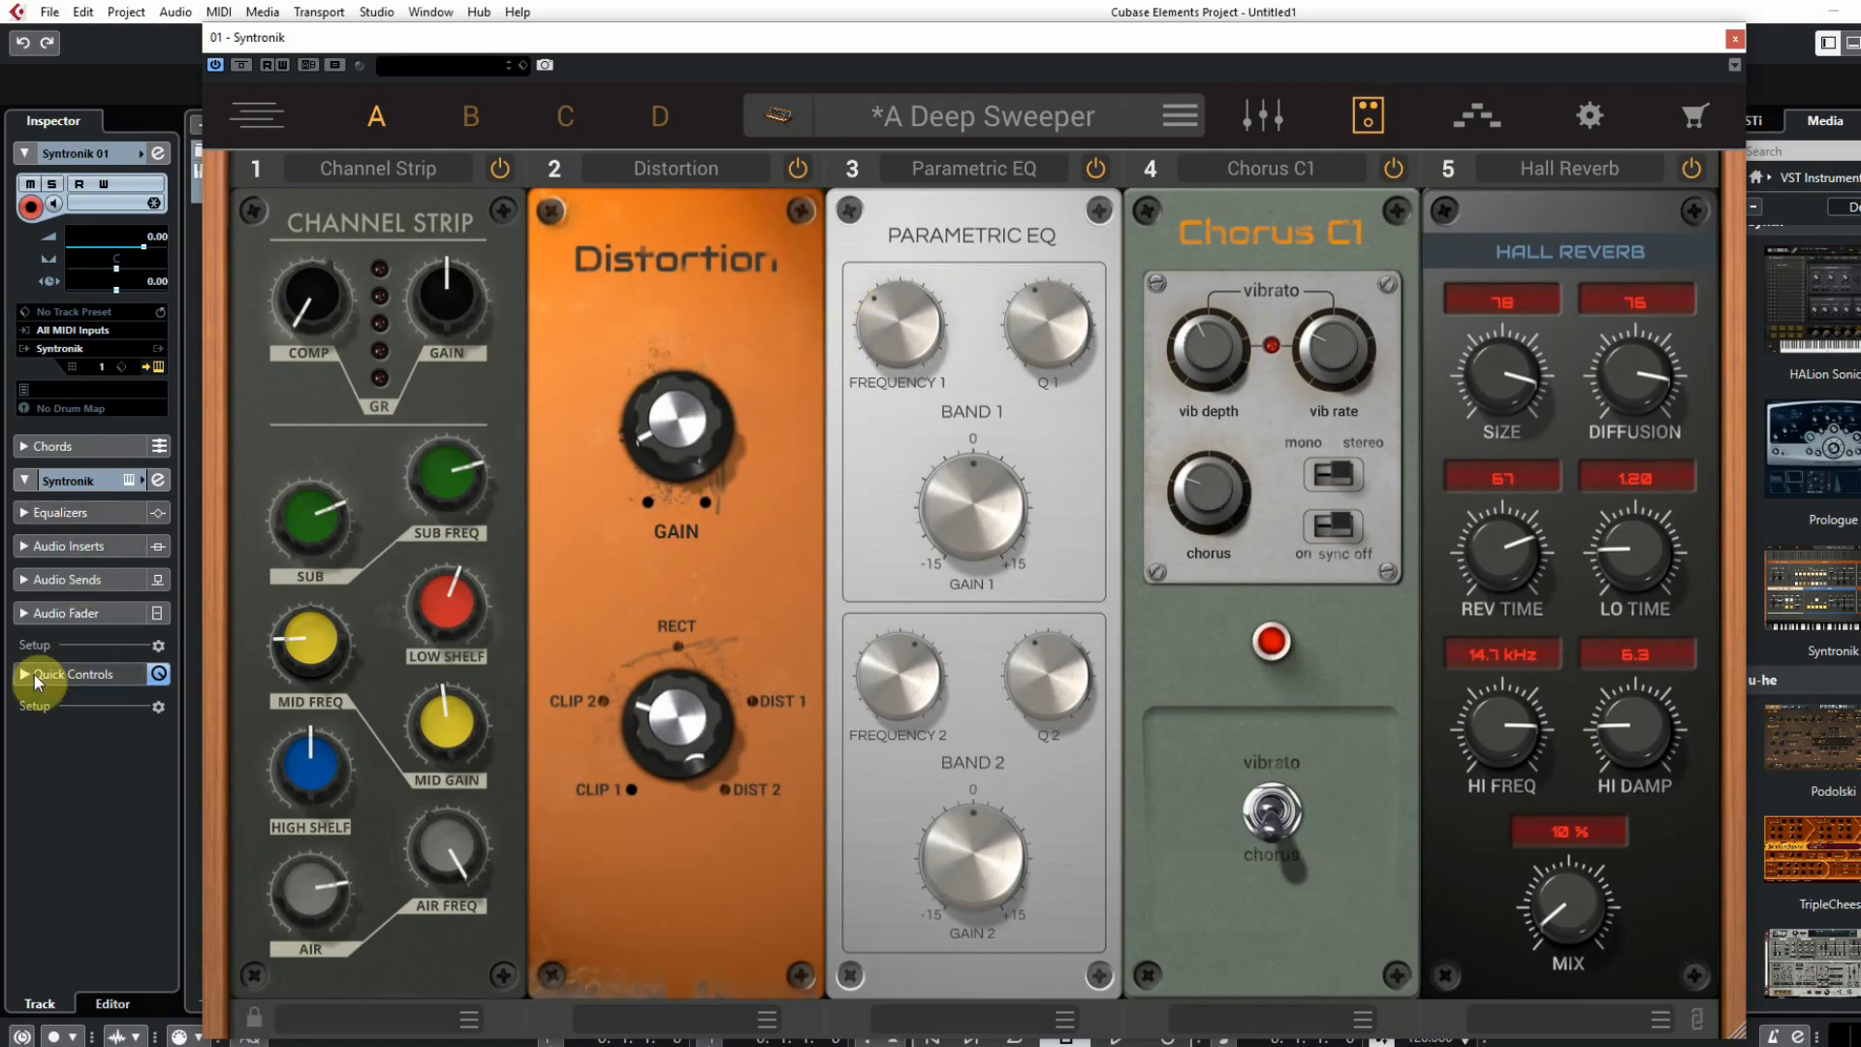
pyautogui.click(659, 115)
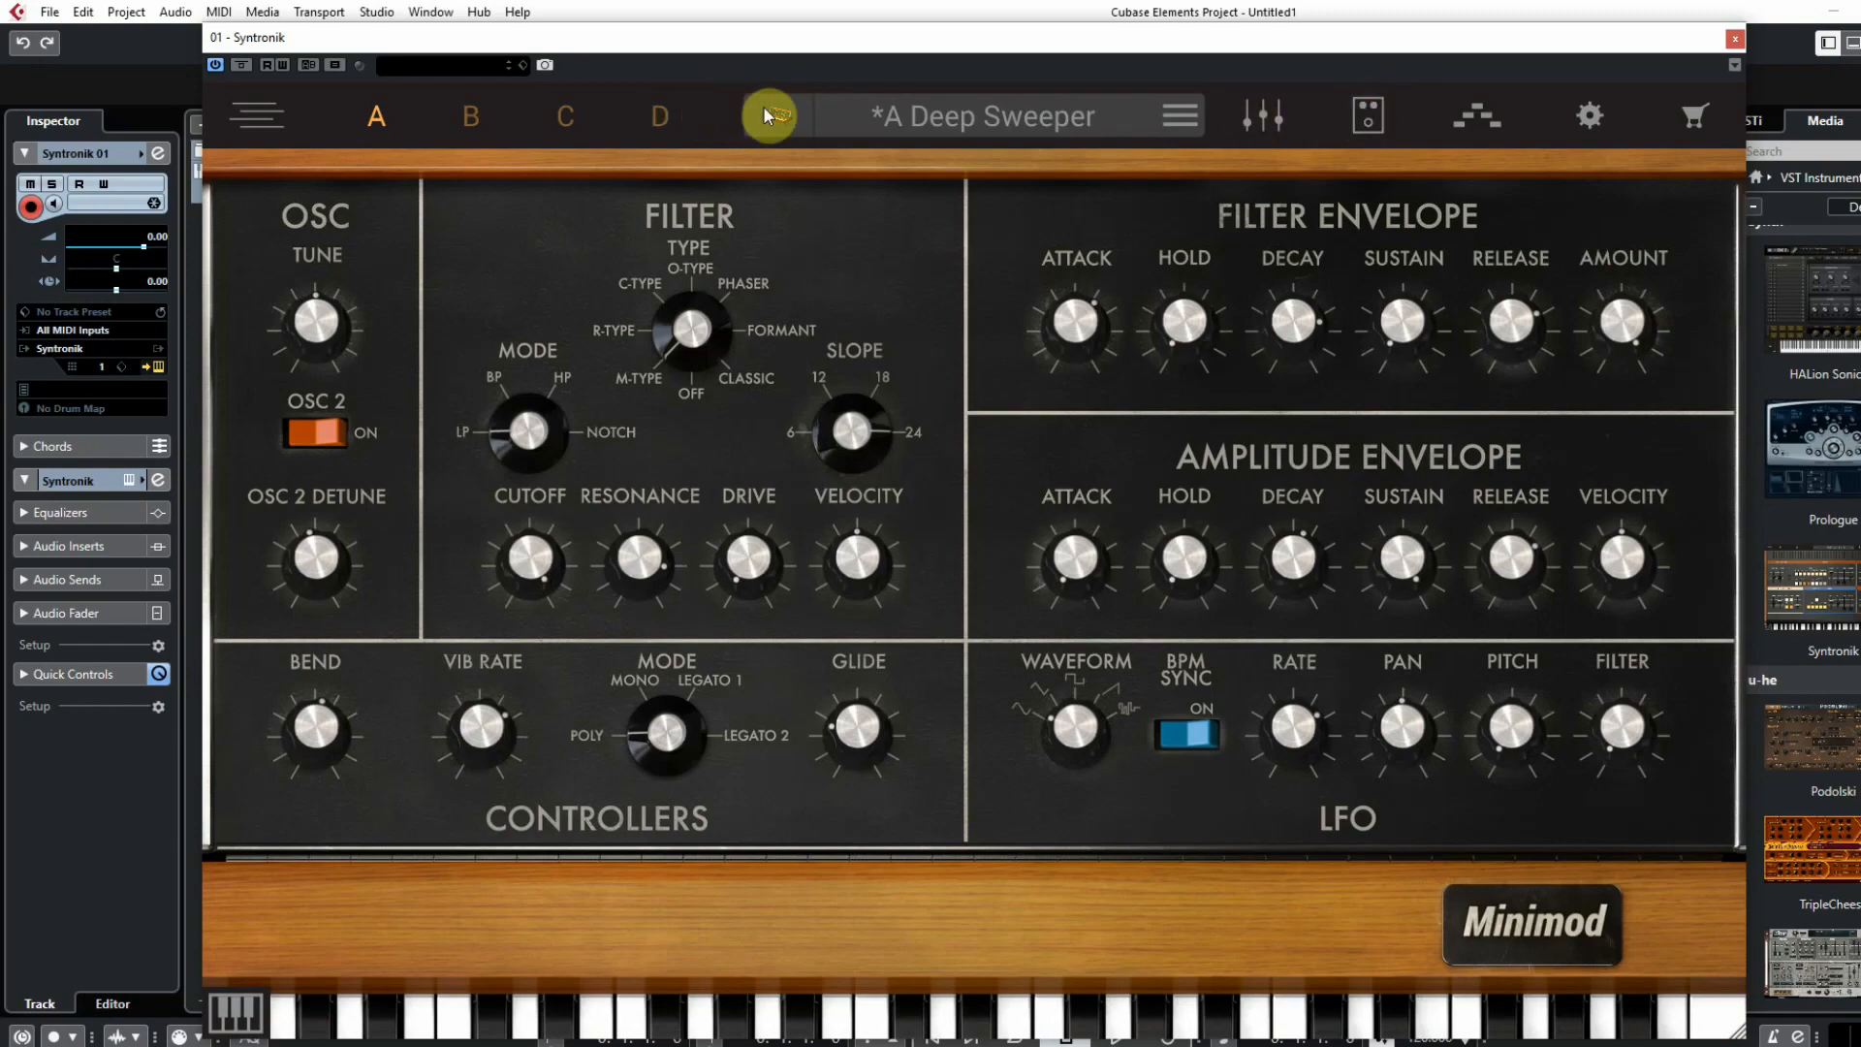
# Step: Show the 99 synth's edit panel for the Classic EP 3 Nick preset
pyautogui.click(768, 115)
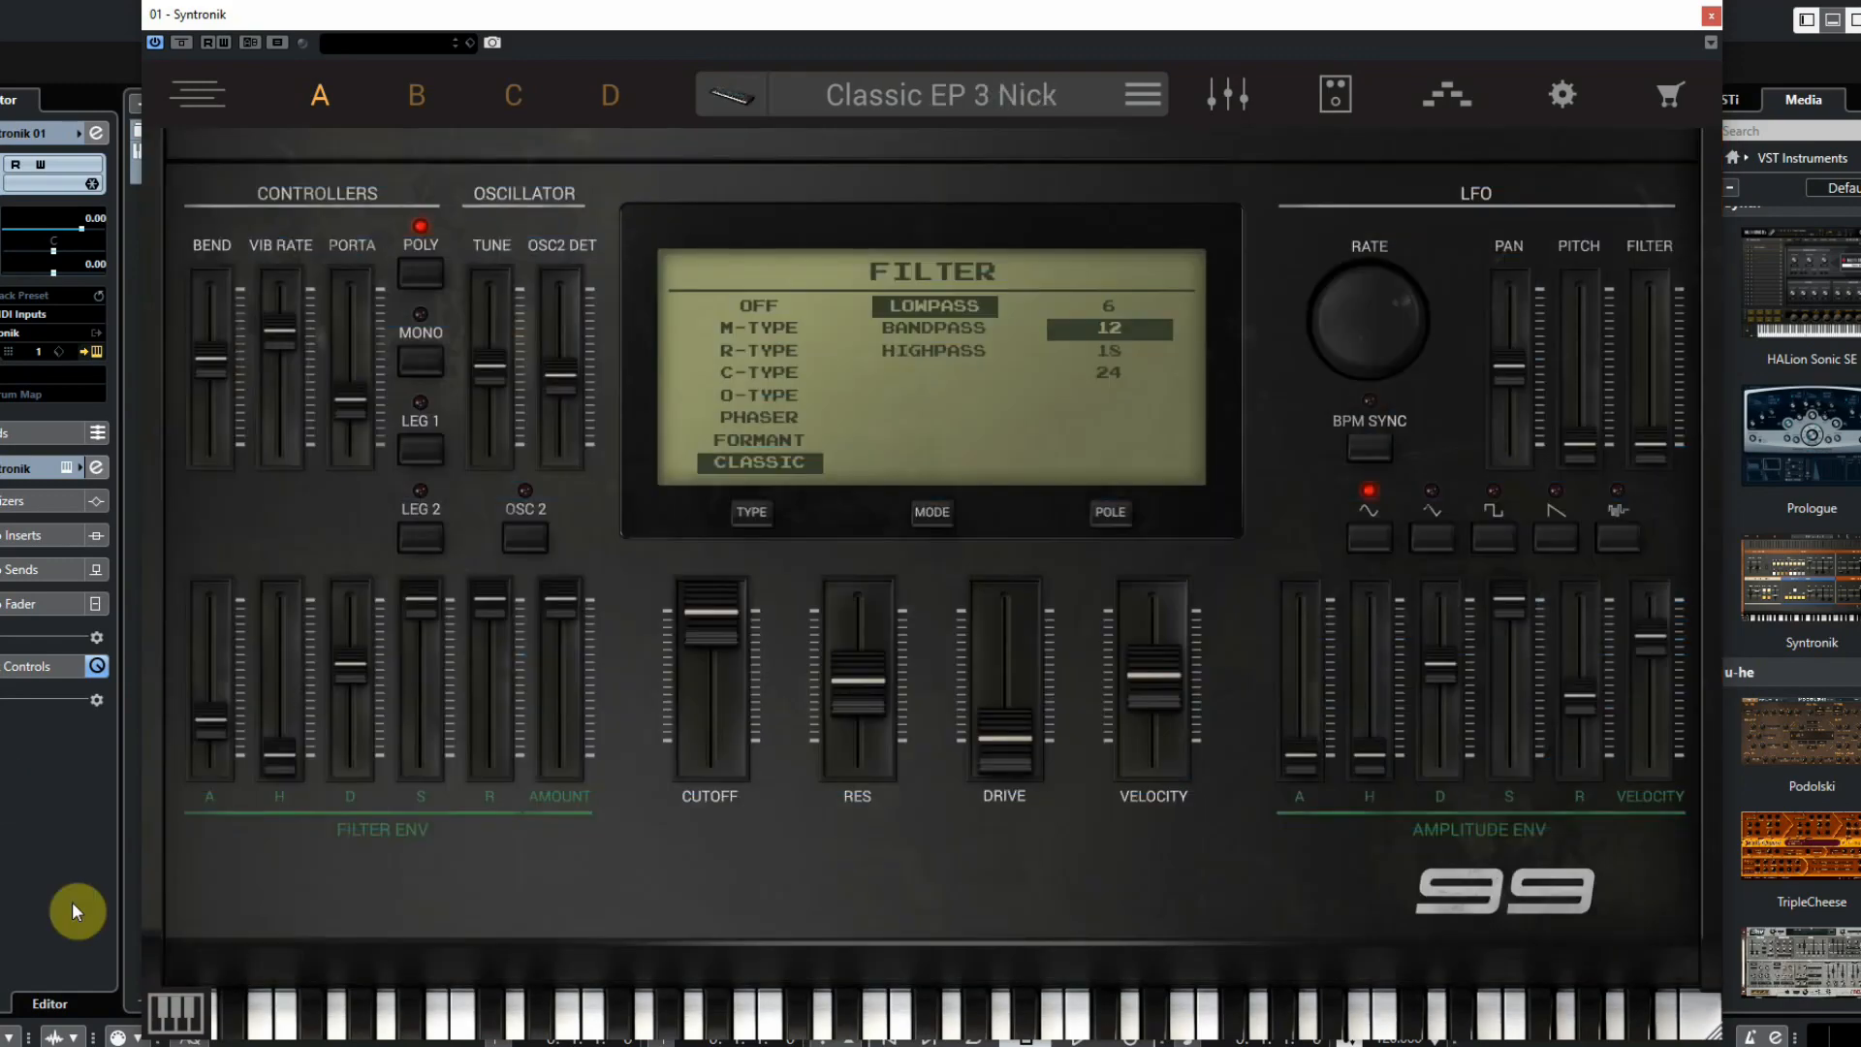
pyautogui.moveTo(10, 888)
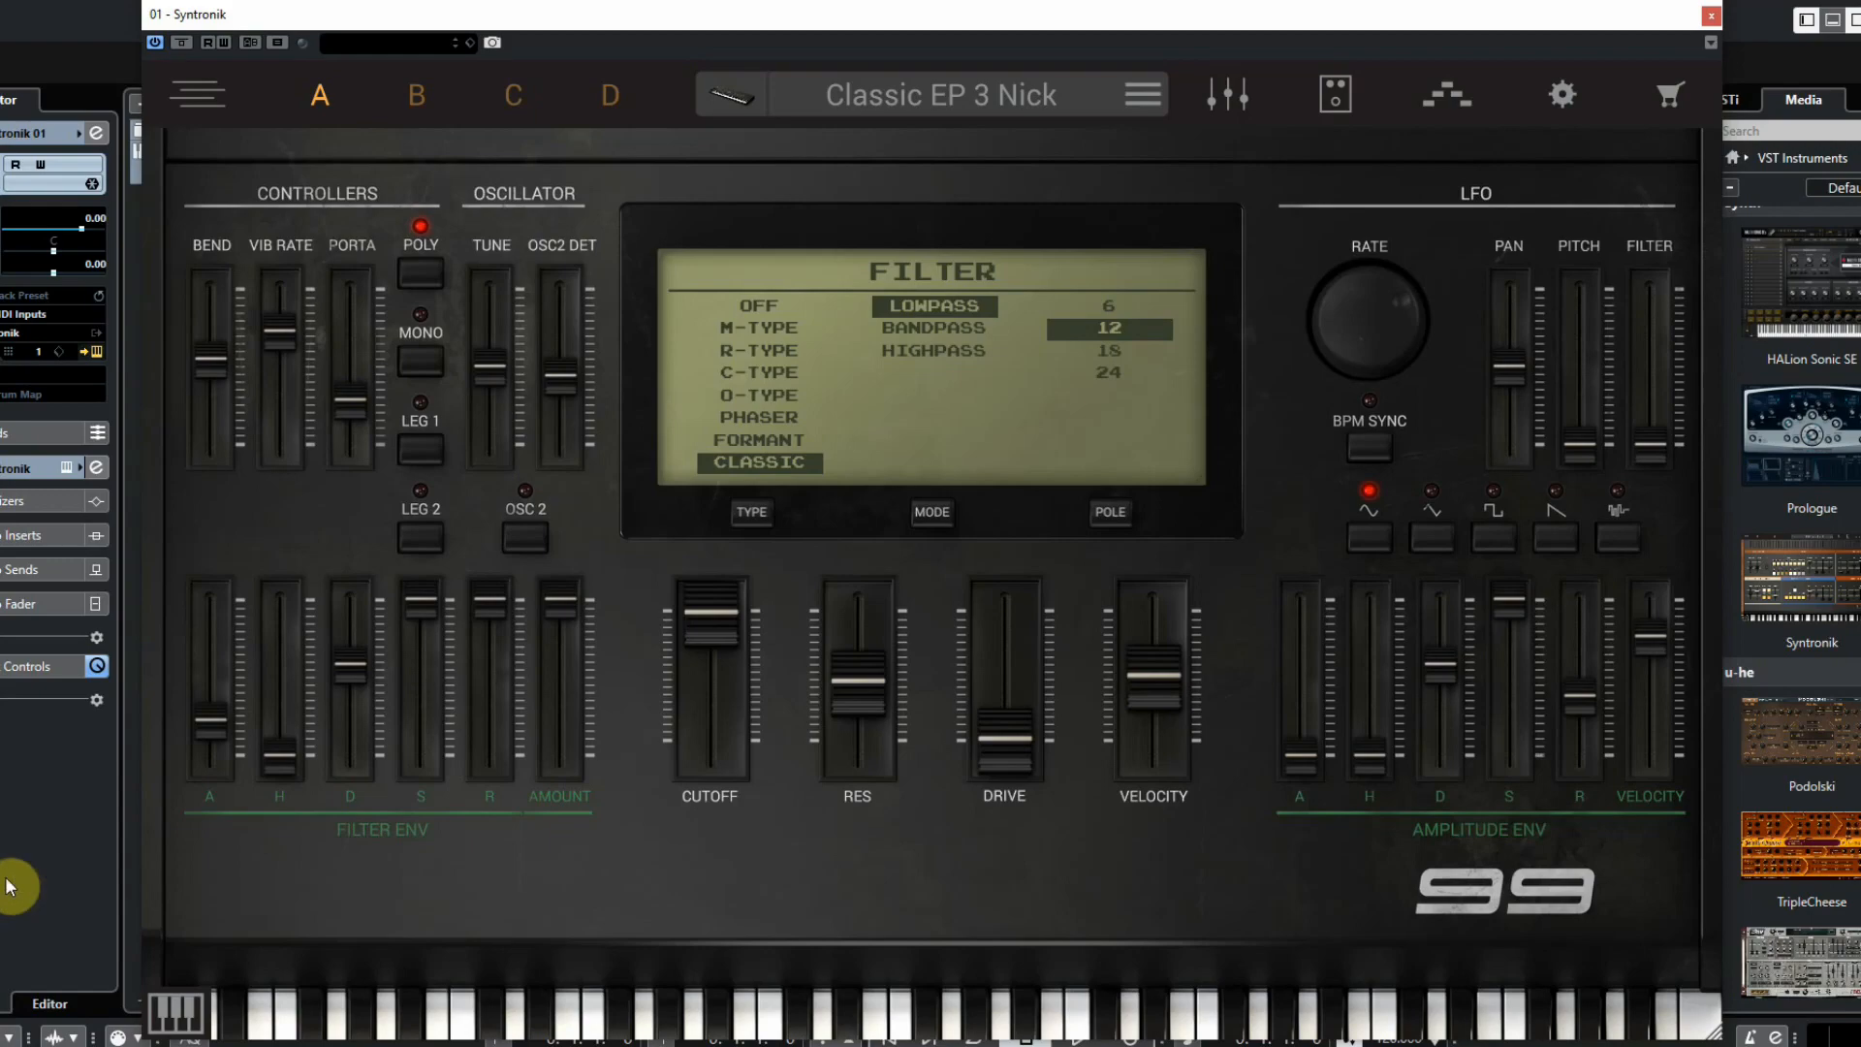